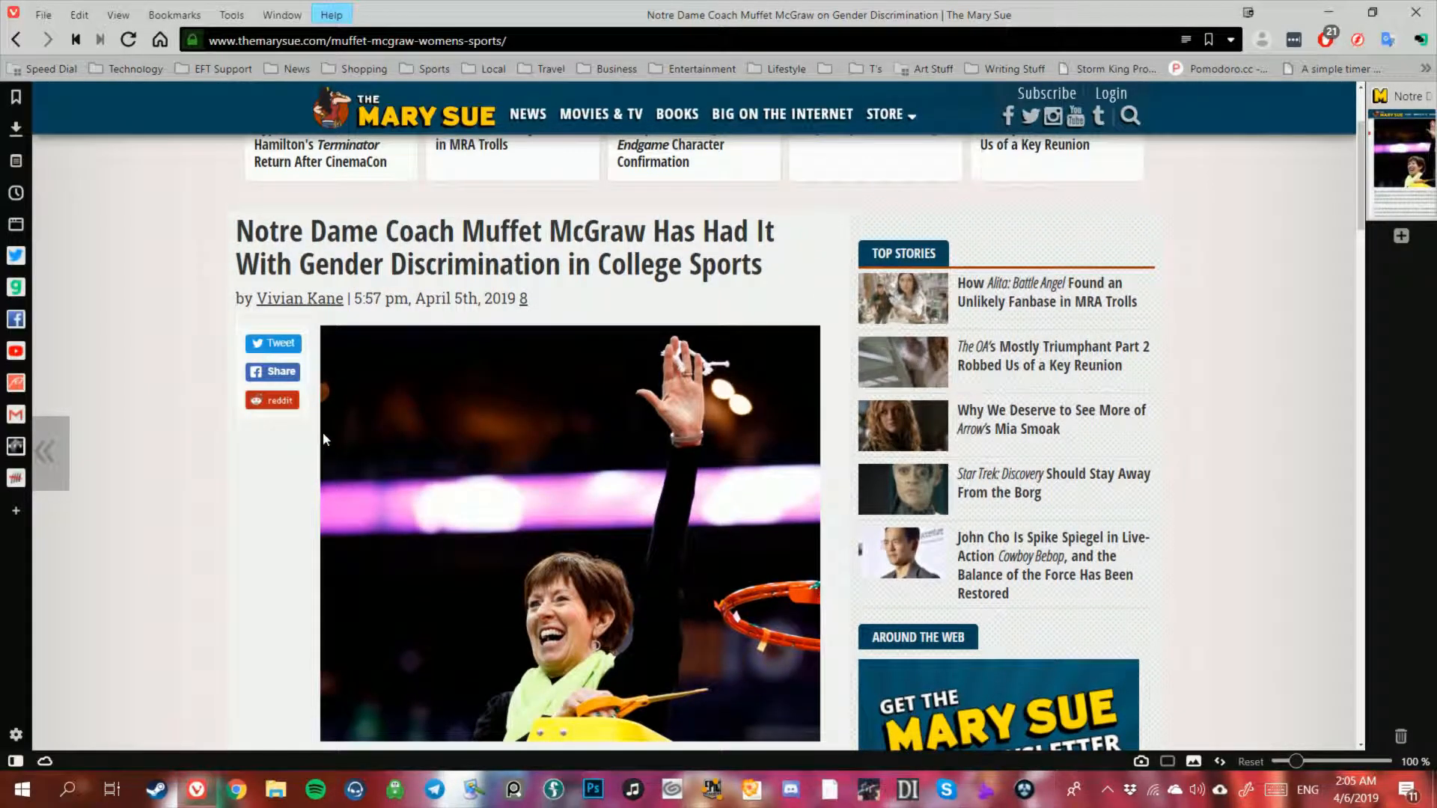
- Scroll past the headline photo to the opening paragraphs on Title IX and McGraw's all-female staff
{"action": "scroll", "scroll_direction": "down", "scroll_amount": 3}
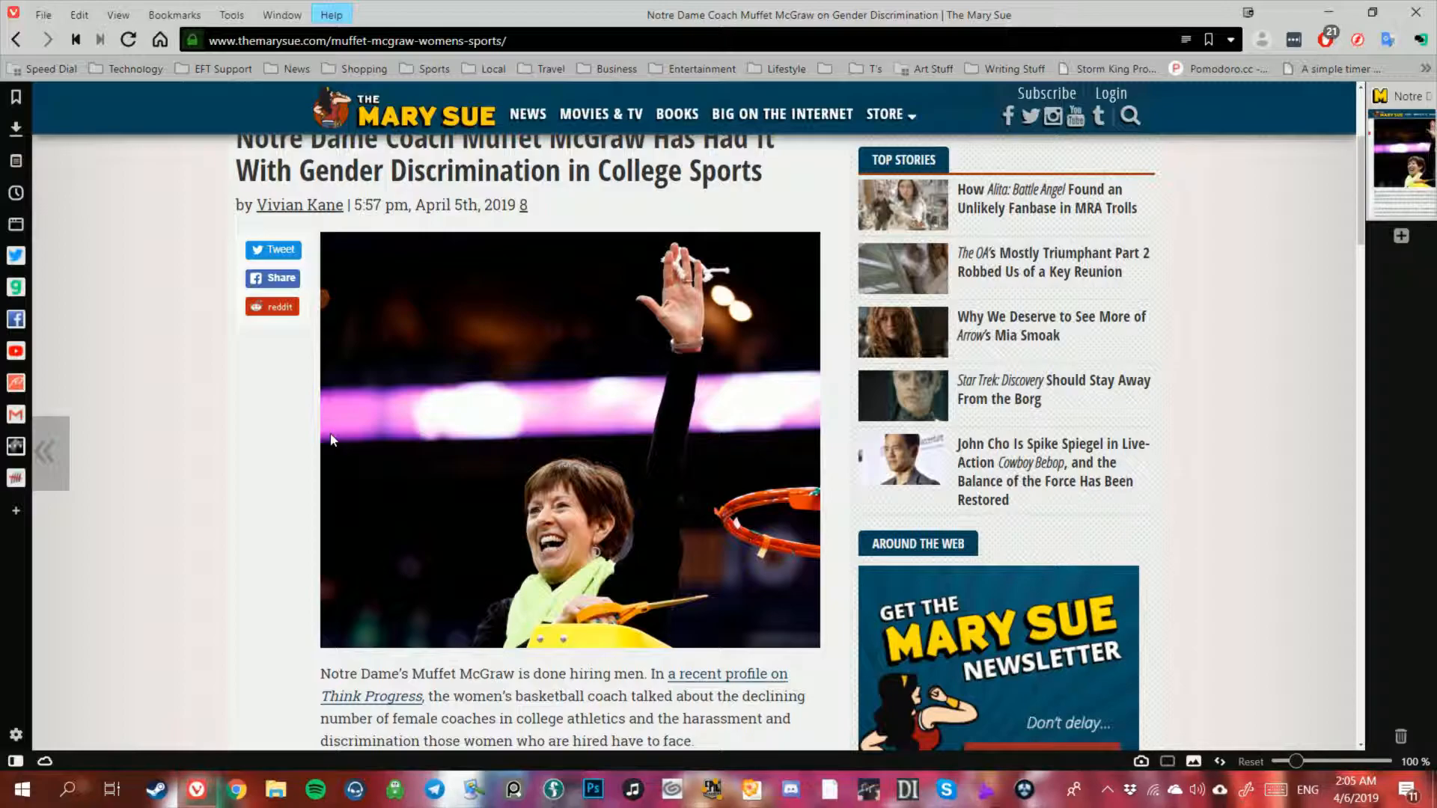
{"action": "scroll", "scroll_direction": "down", "scroll_amount": 3}
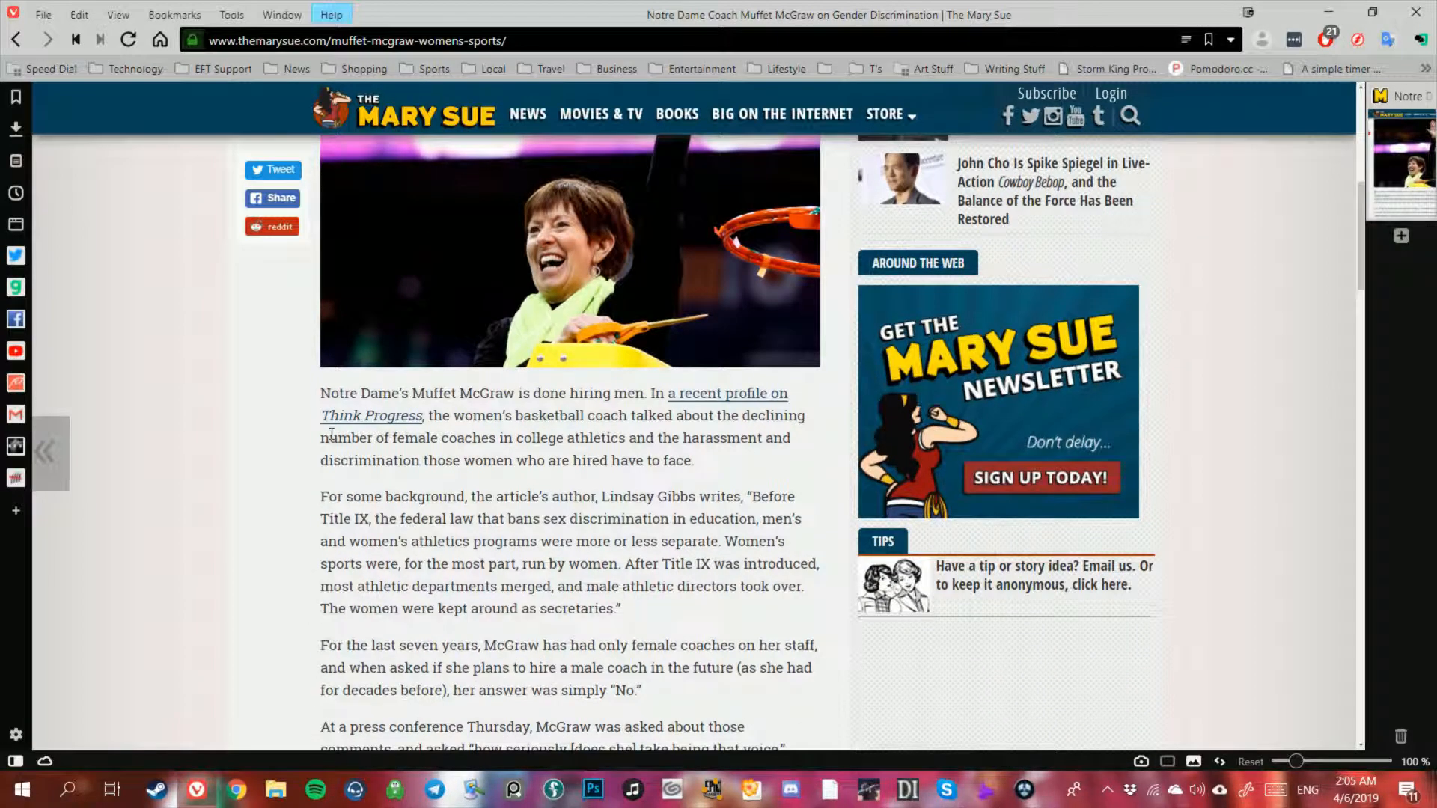
{"action": "scroll", "scroll_direction": "down", "scroll_amount": 3}
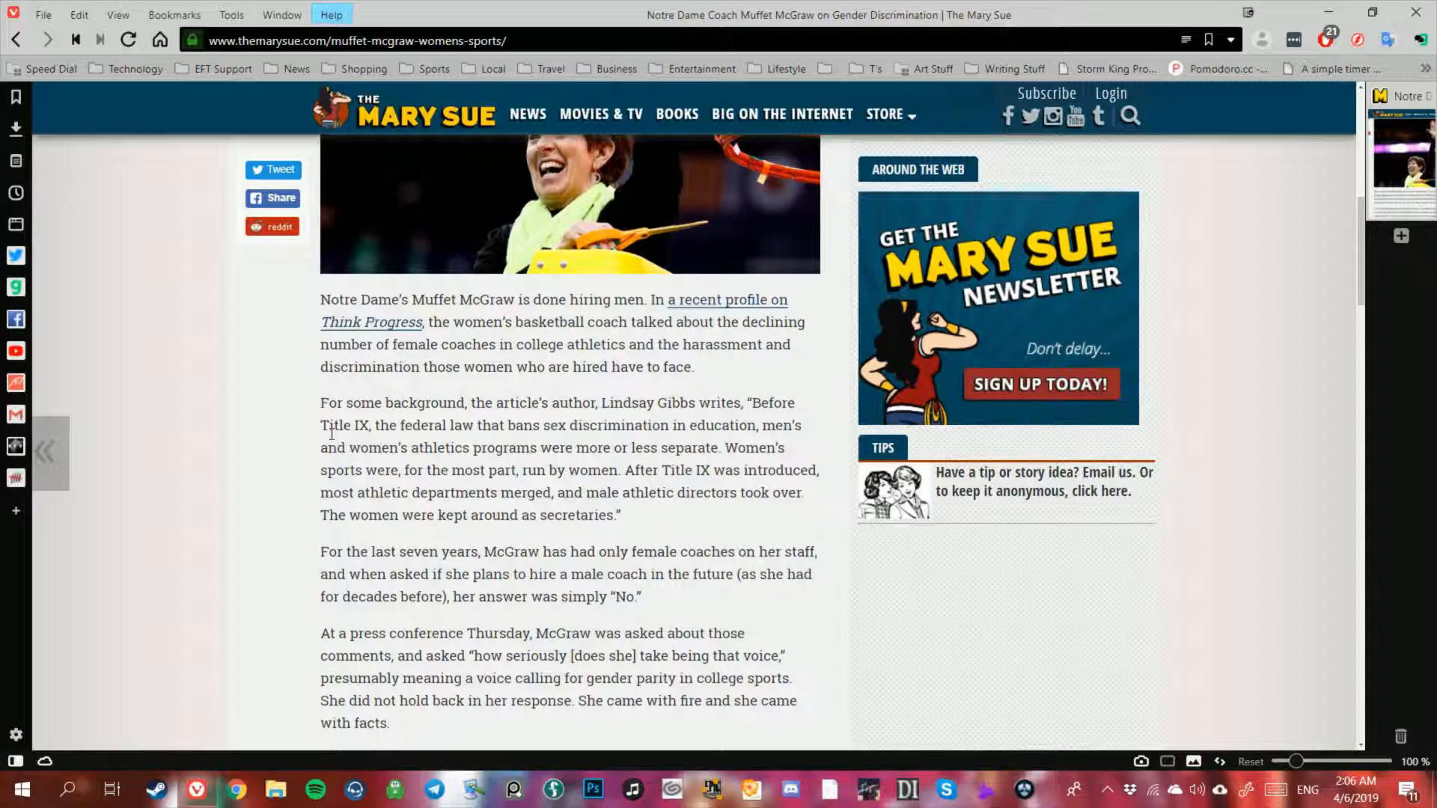
- Scroll the article from McGraw's Equal Rights Amendment remarks back to the headline and photo
{"action": "scroll", "scroll_direction": "down", "scroll_amount": 3}
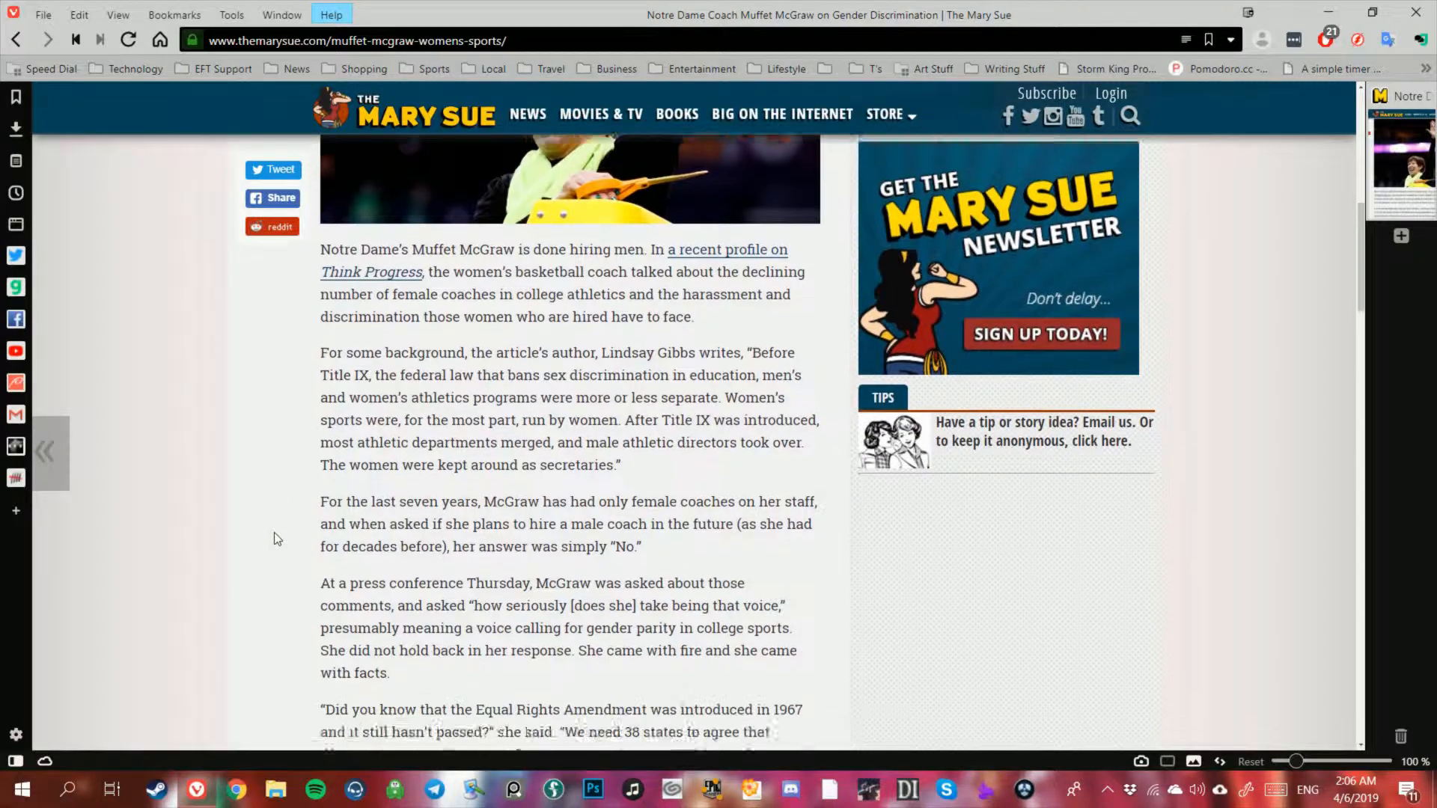
{"action": "scroll", "scroll_direction": "down", "scroll_amount": 3}
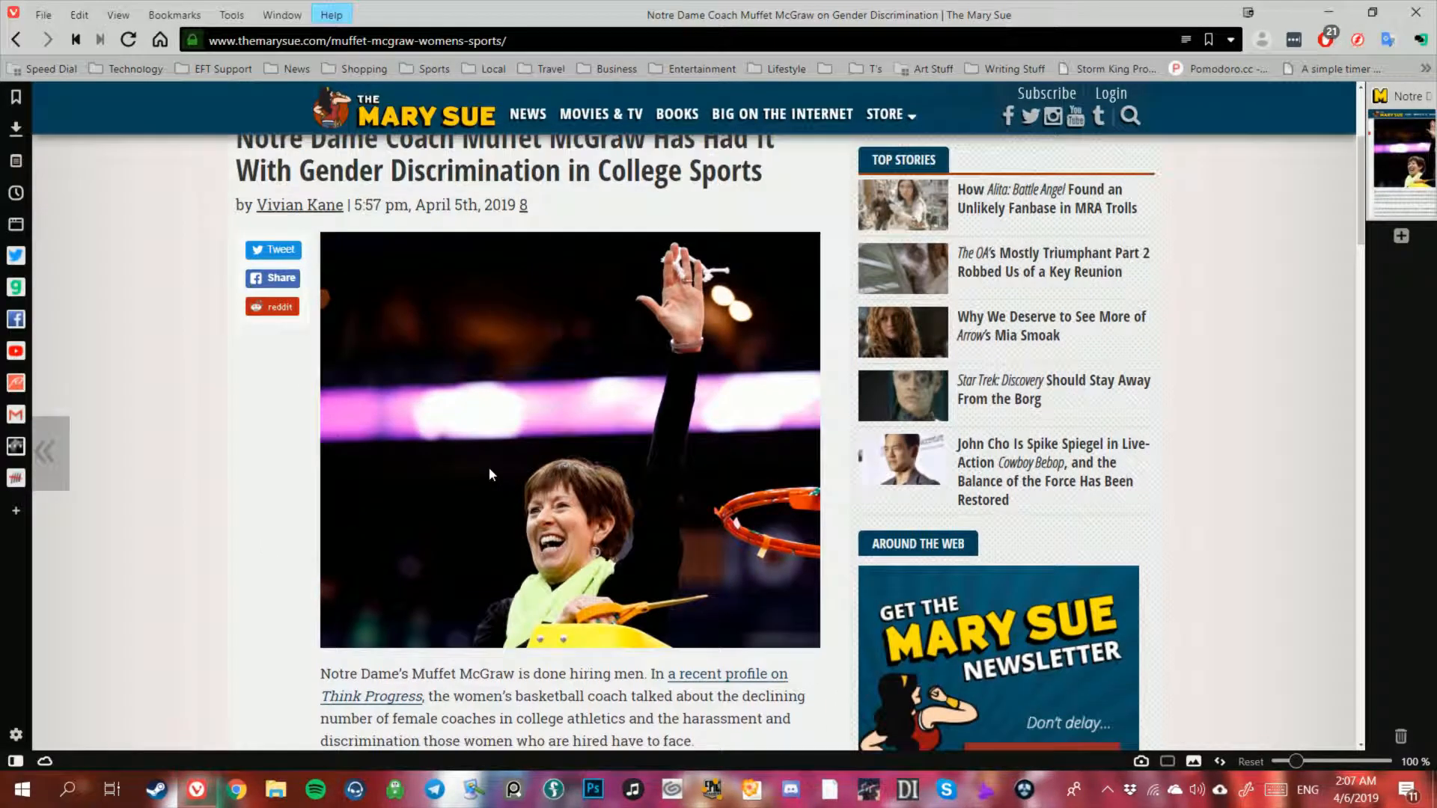
- Scroll the McGraw article, leaving it for a new tab on the Google homepage
{"action": "scroll", "scroll_direction": "down", "scroll_amount": 3}
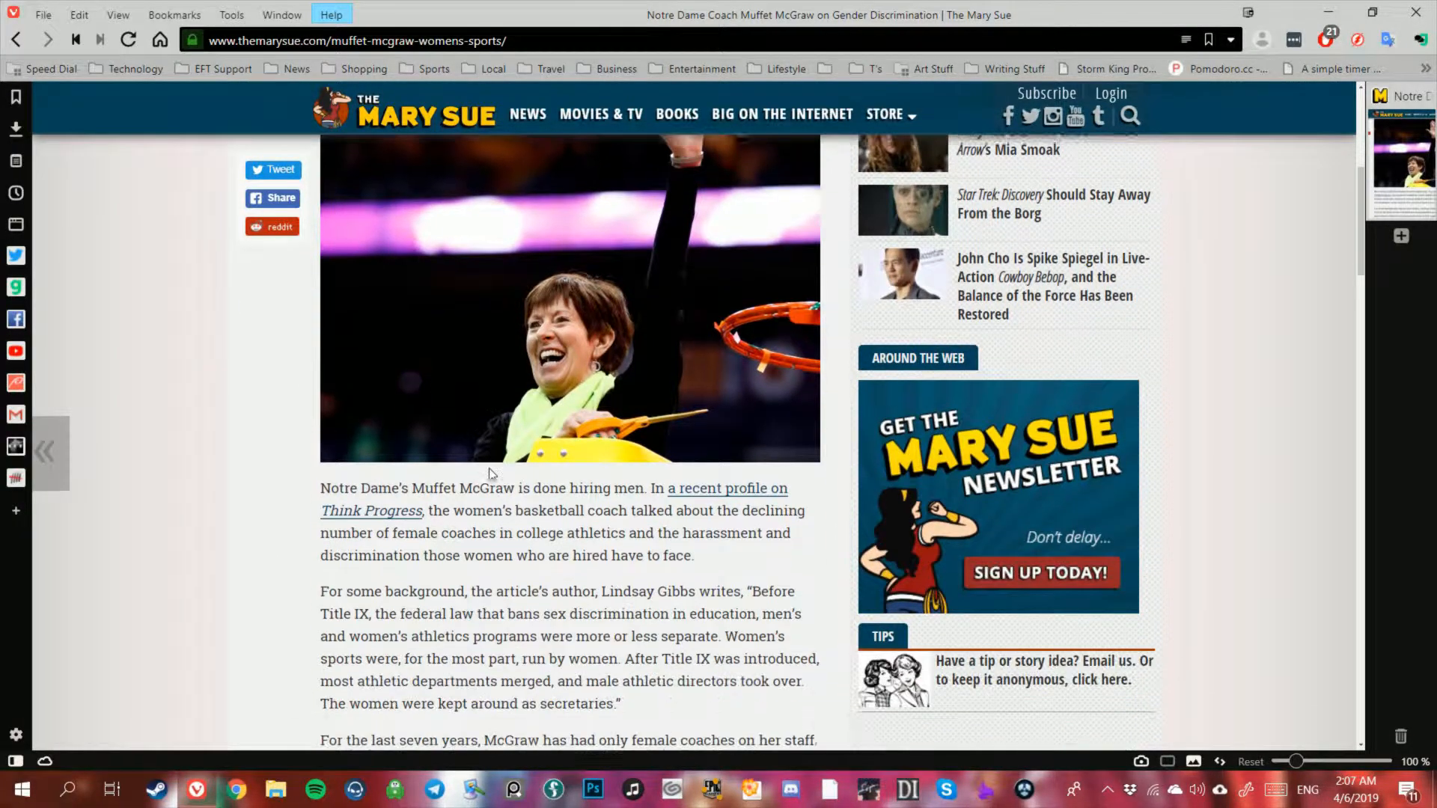
{"action": "scroll", "scroll_direction": "down", "scroll_amount": 3}
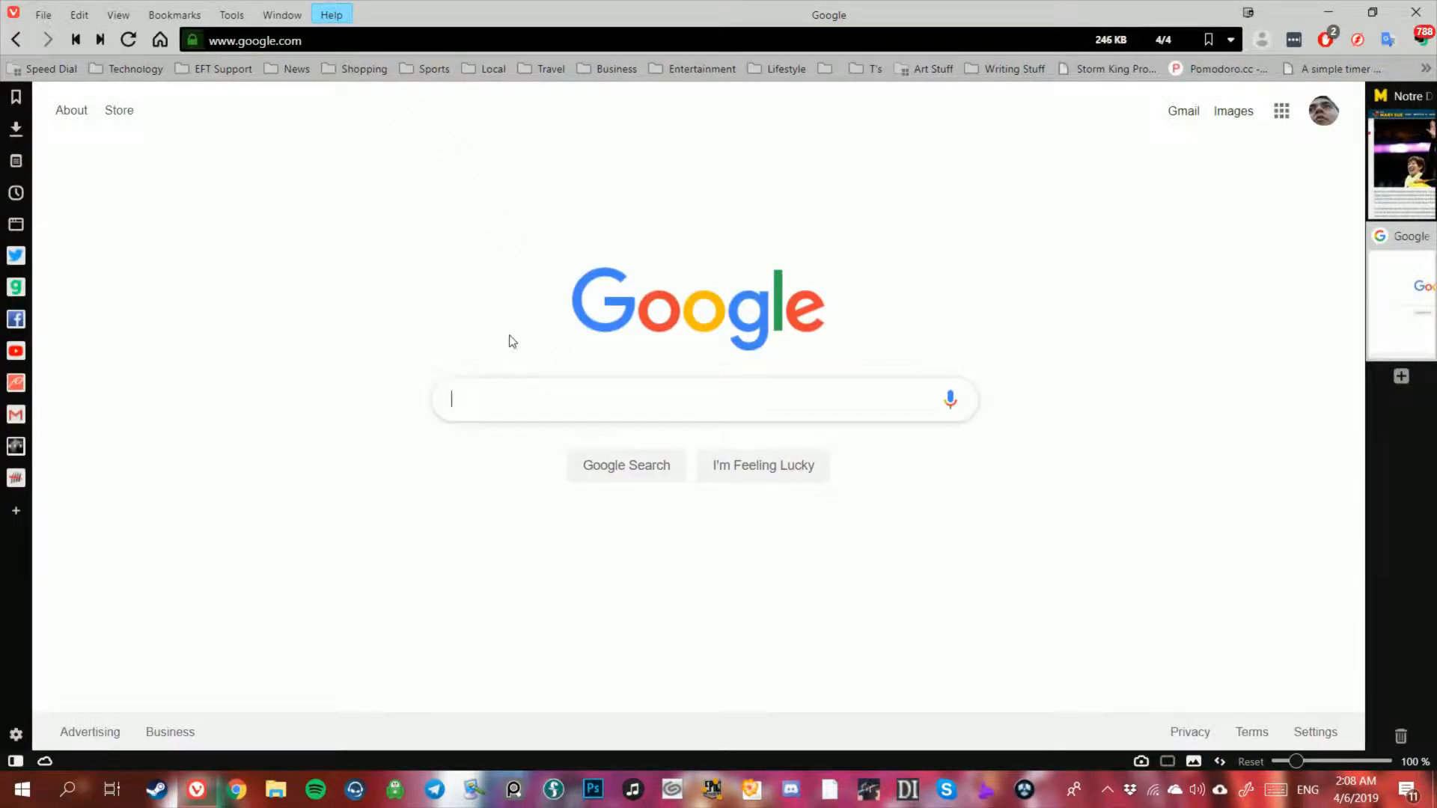
- Search Google for 'how many women are in the house', then edit the query toward the senate
{"action": "type", "text": "how many women"}
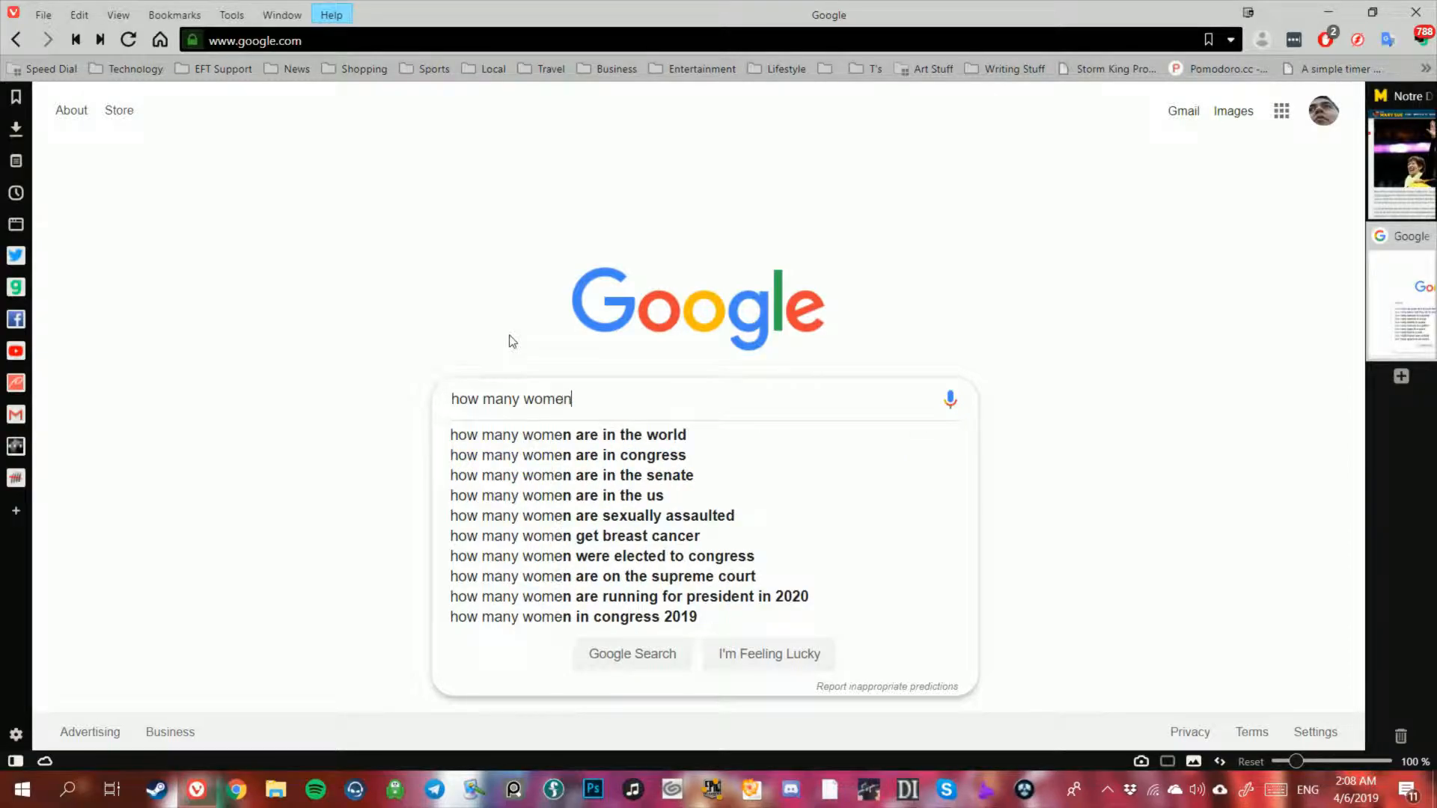
{"action": "type", "text": "are"}
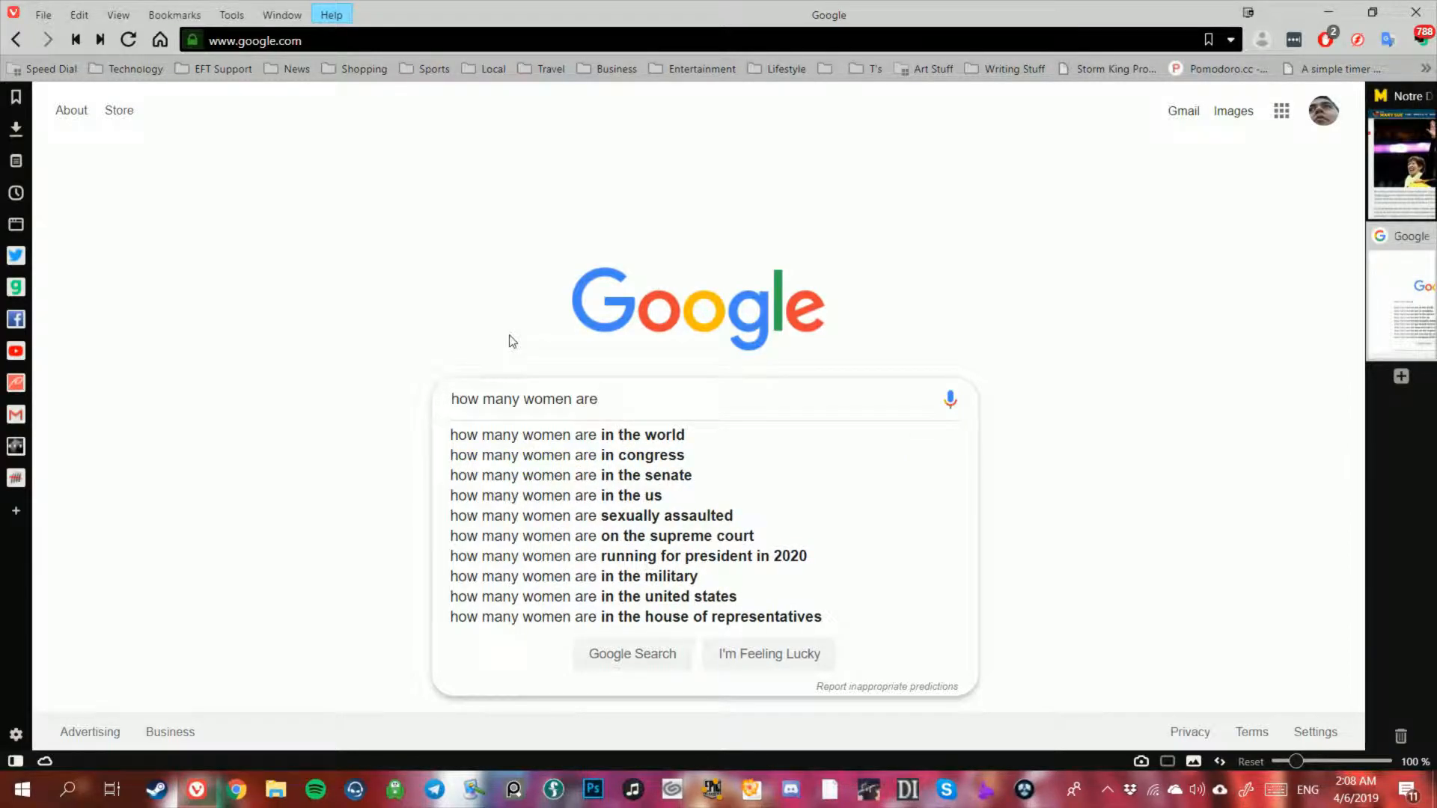
{"action": "type", "text": "in the"}
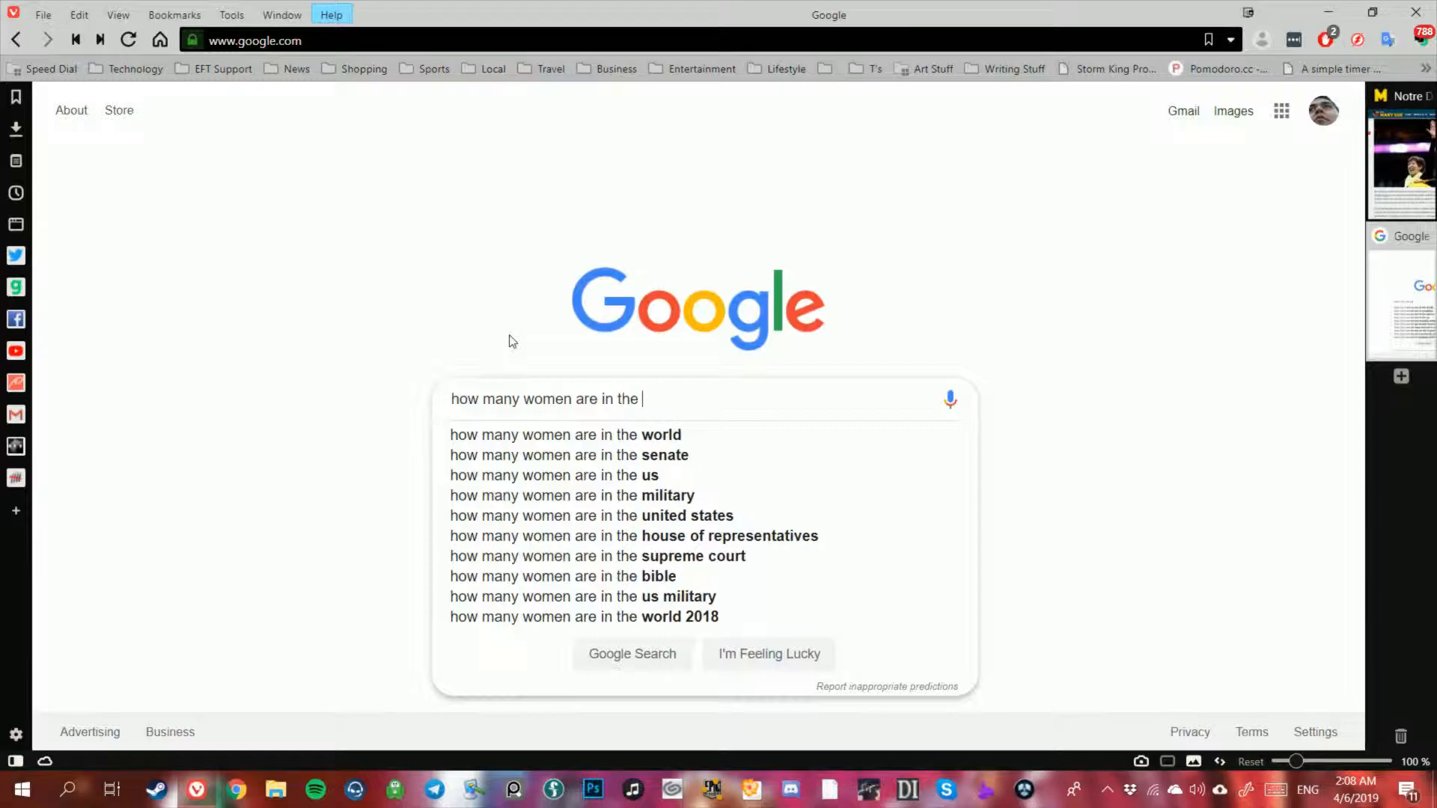
{"action": "type", "text": "house of representatives"}
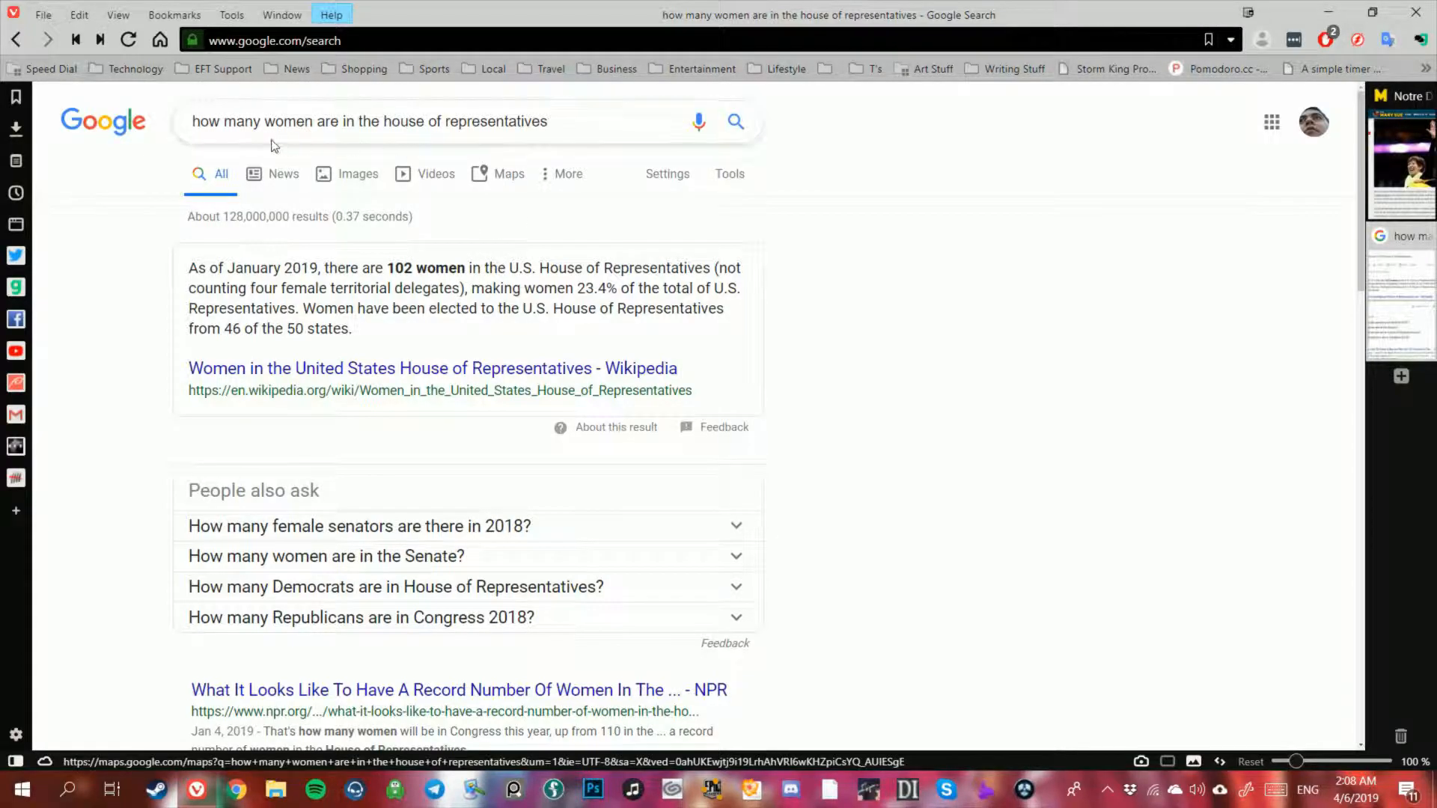
{"action": "left_click", "coordinate": [380, 121]}
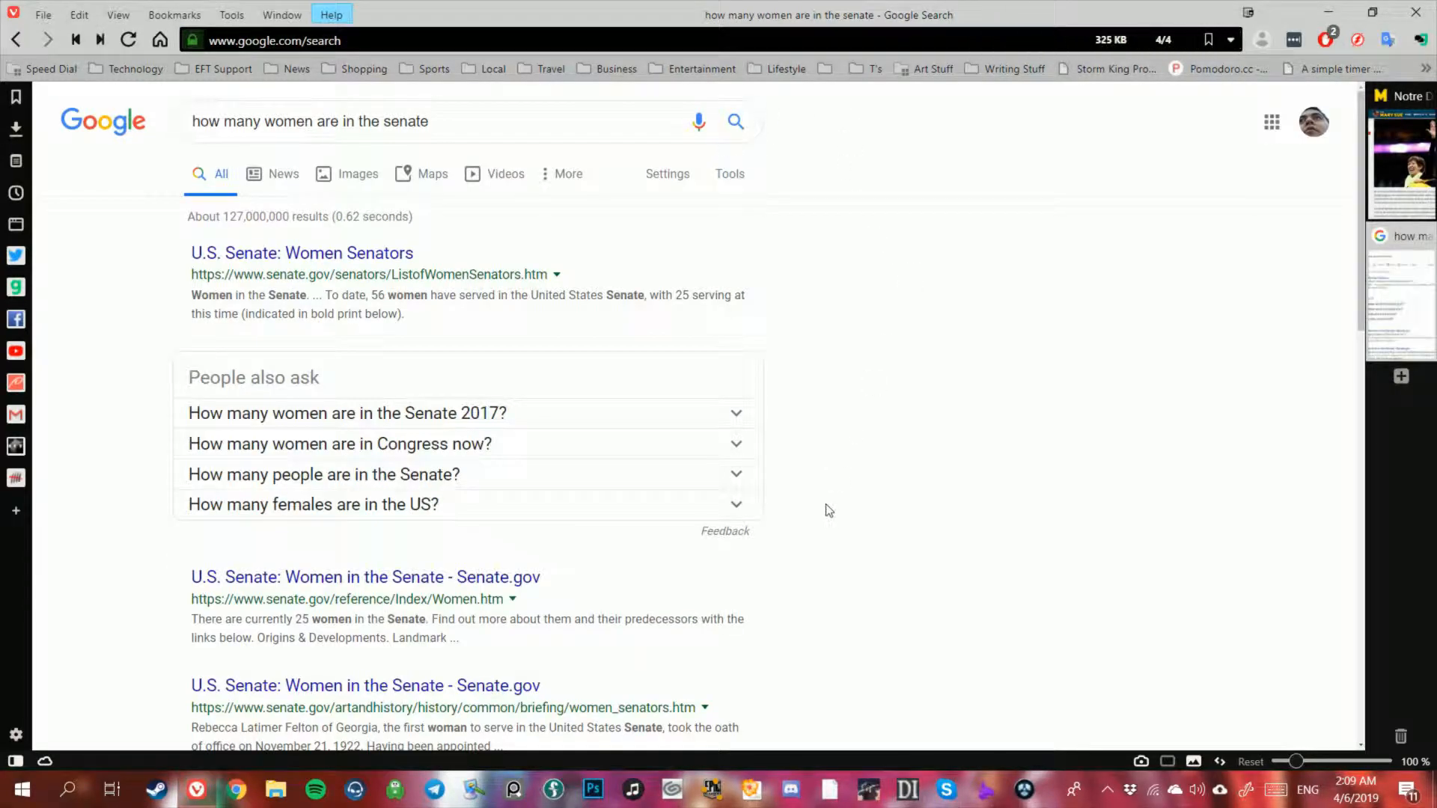
- Expand the women and male senators answers, then search 'how many men are in the house of representatives'
{"action": "scroll", "scroll_direction": "down", "scroll_amount": 3}
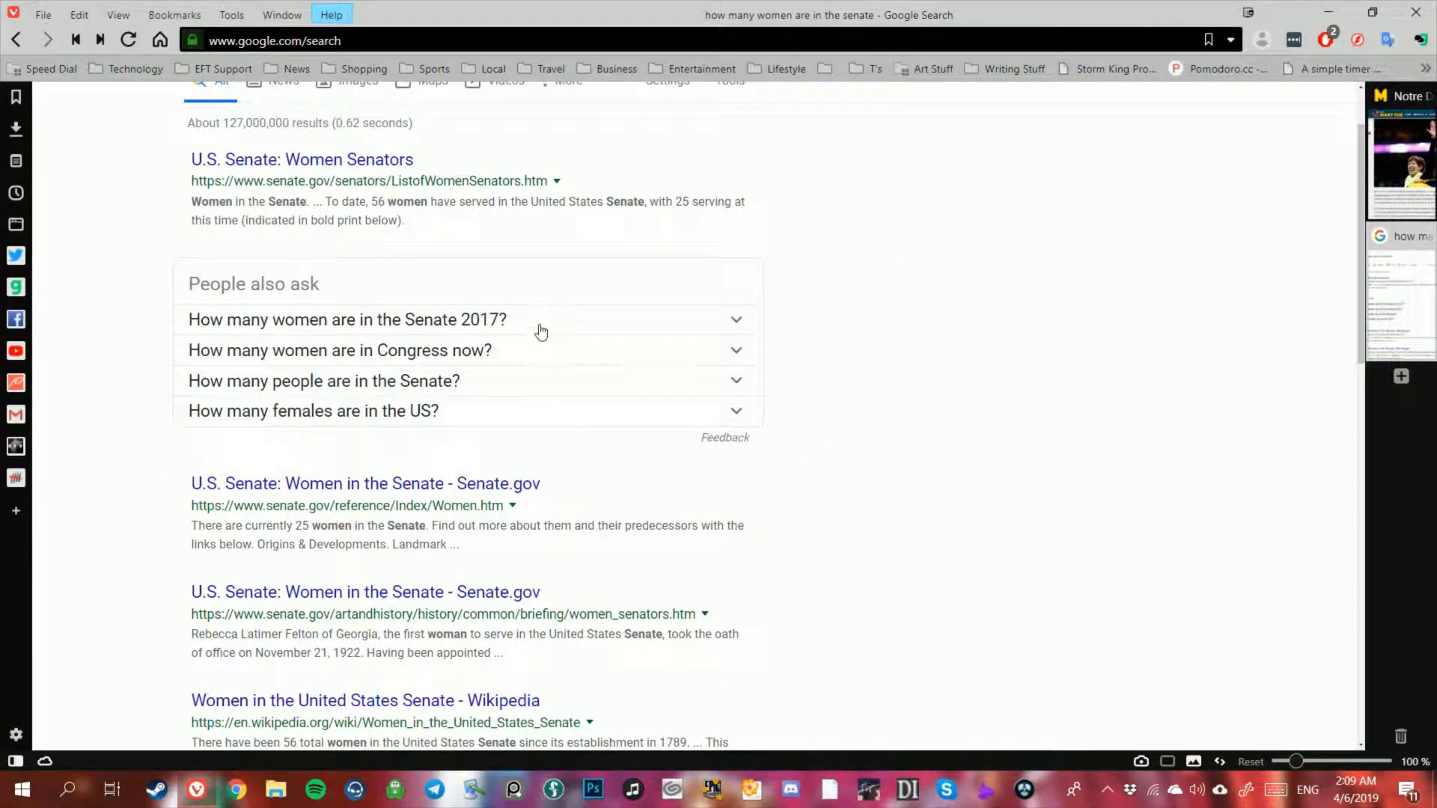
{"action": "left_click", "coordinate": [347, 319]}
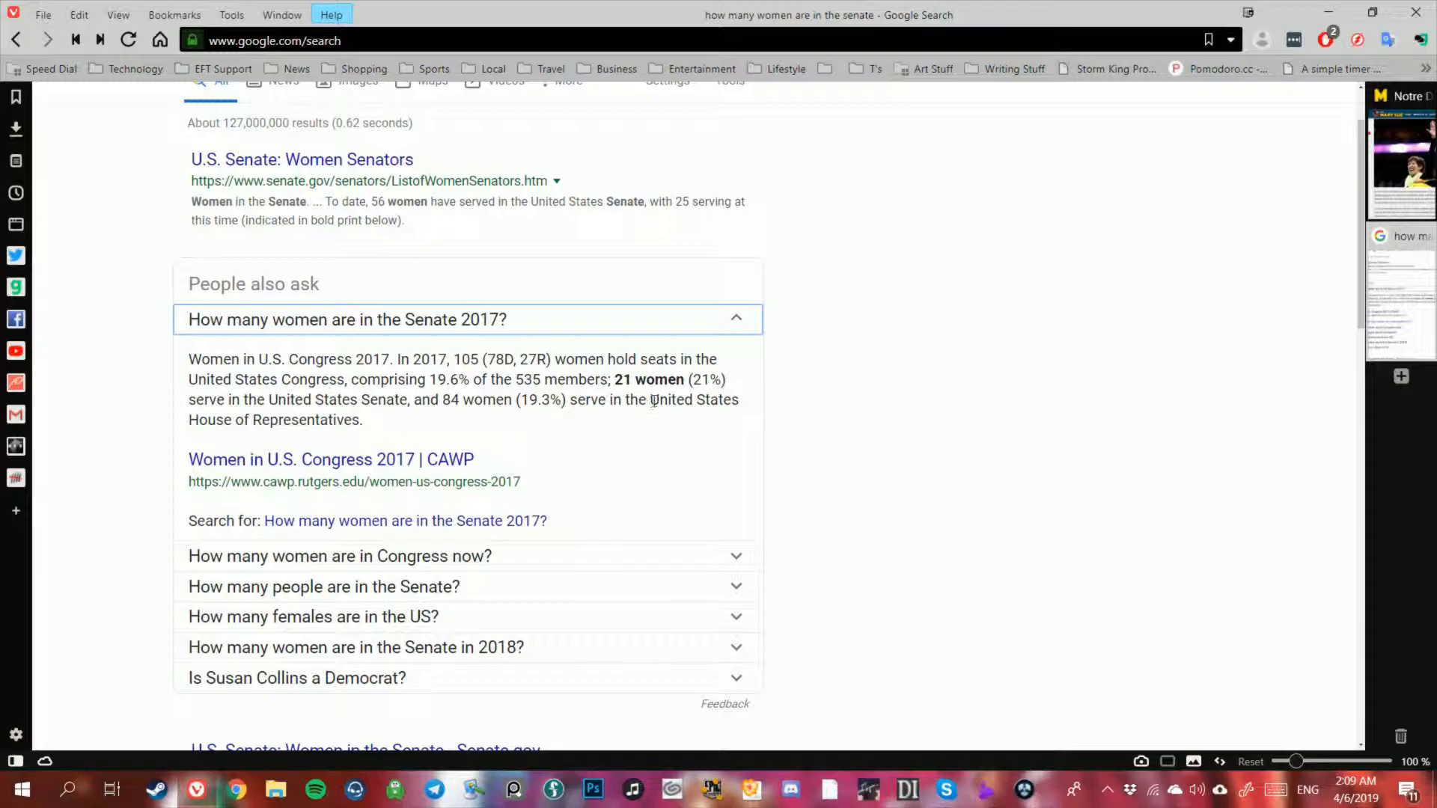
{"action": "mouse_move", "coordinate": [836, 436]}
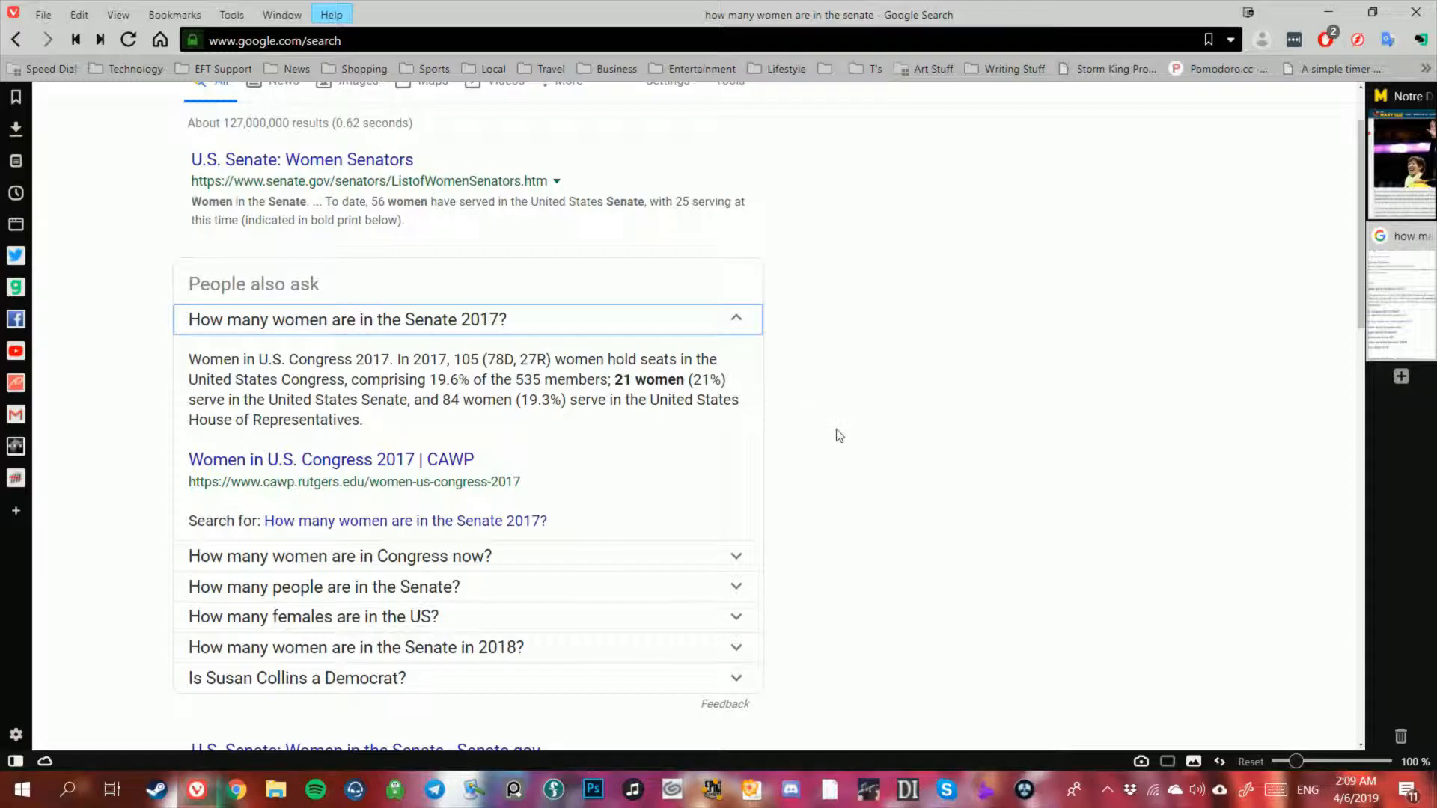
{"action": "mouse_move", "coordinate": [797, 473]}
{"action": "type", "text": "how many men are in the senate"}
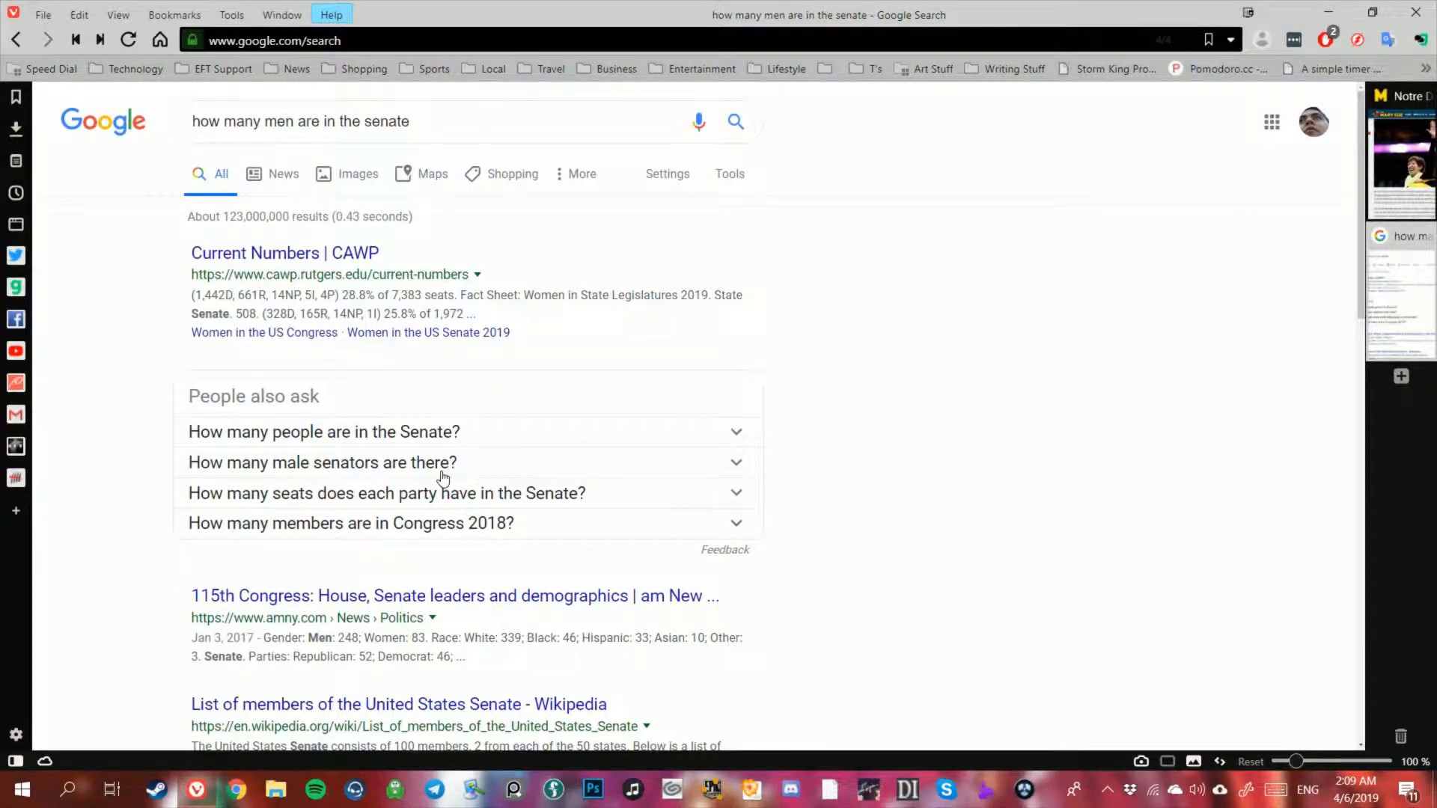
{"action": "left_click", "coordinate": [322, 462]}
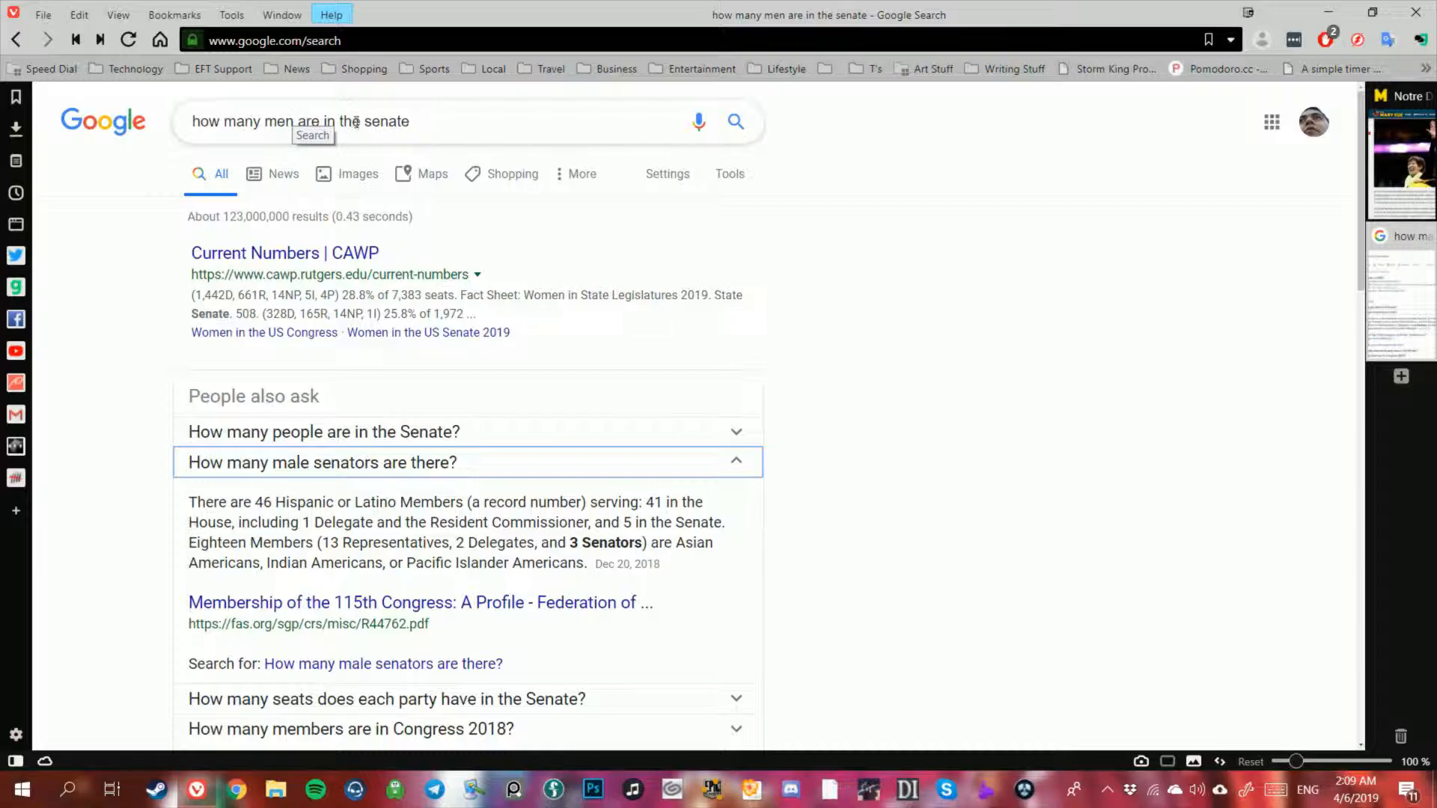
{"action": "double_click", "coordinate": [386, 121]}
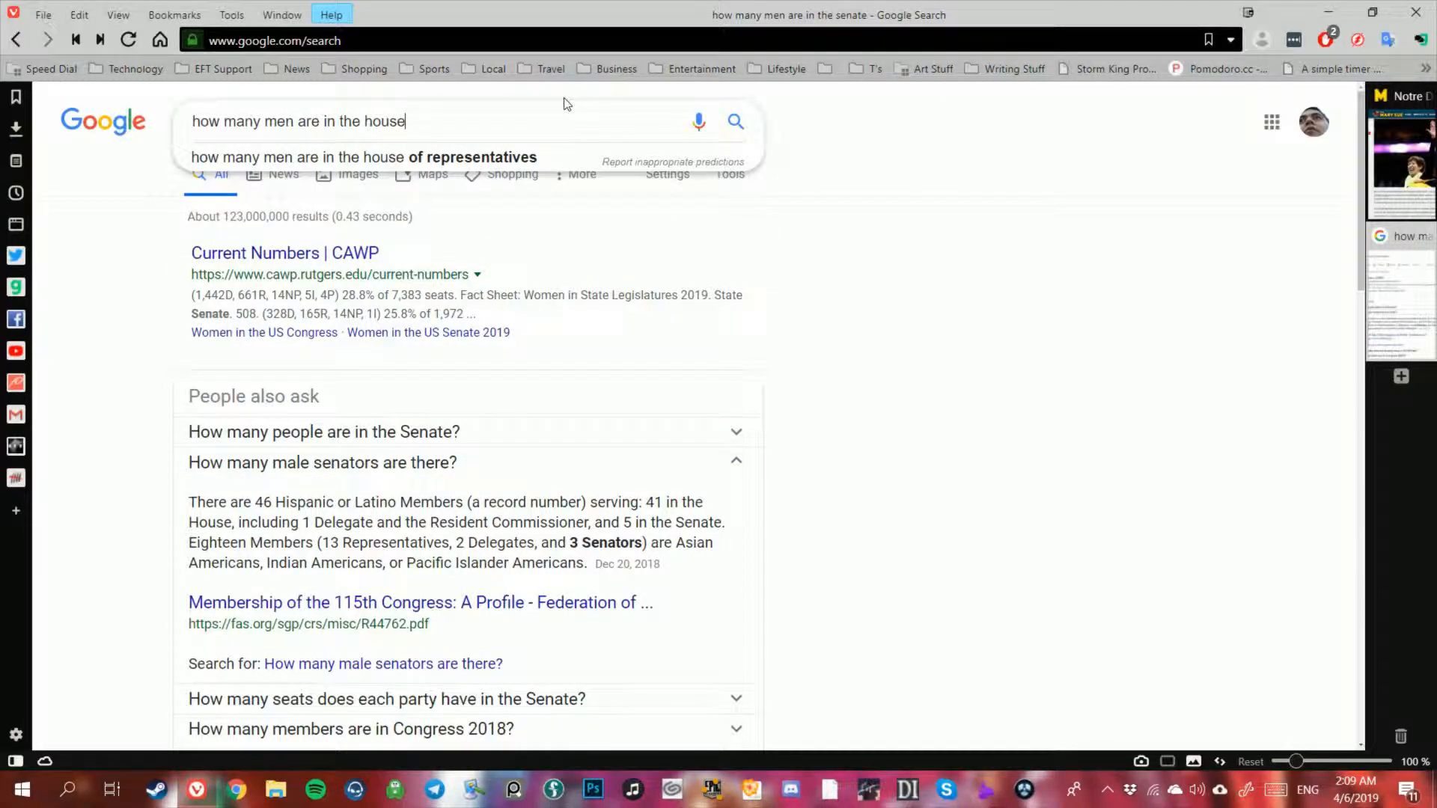
{"action": "left_click", "coordinate": [363, 157]}
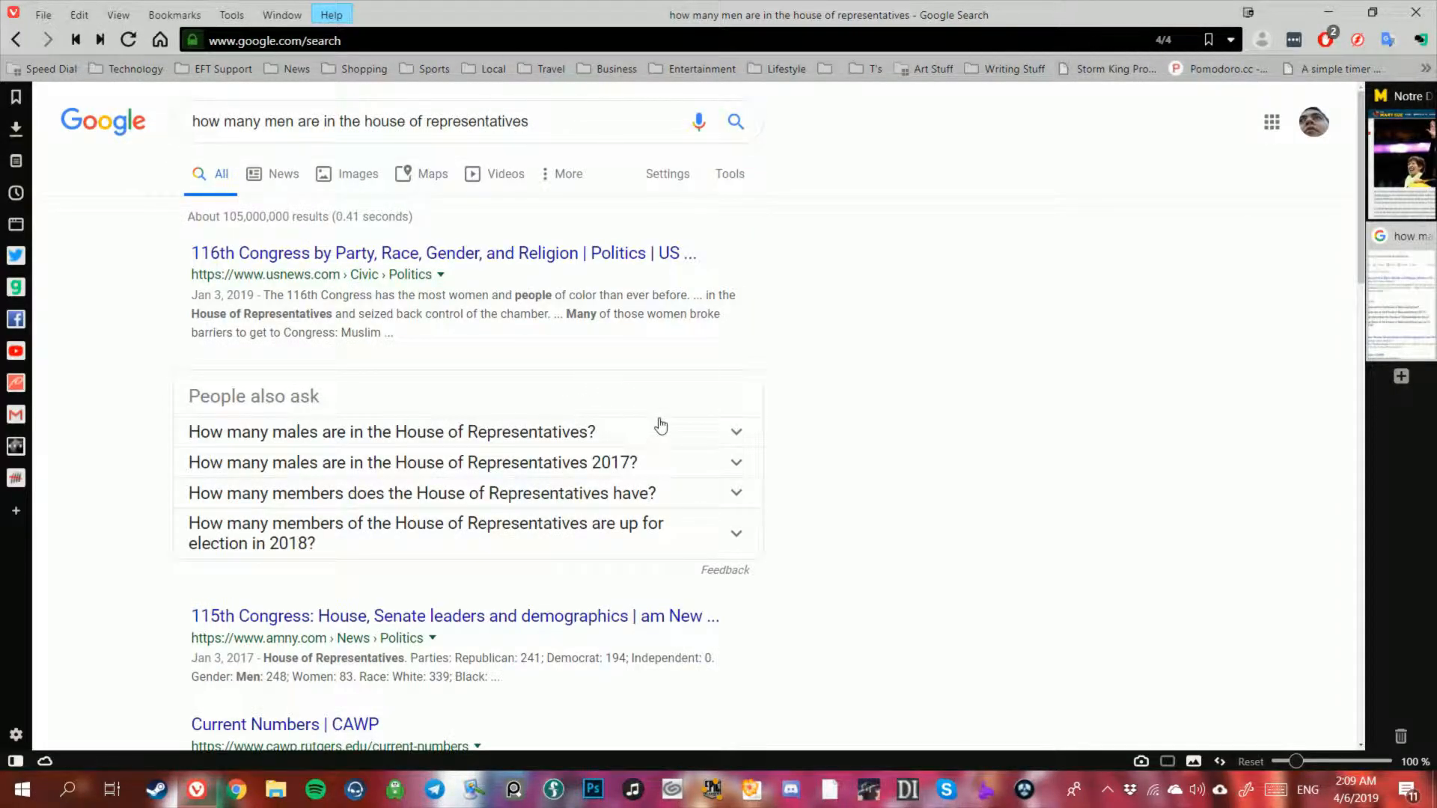
- Switch back to The Mary Sue tab at McGraw's 23% House, 25% Senate quote
{"action": "left_click", "coordinate": [392, 432]}
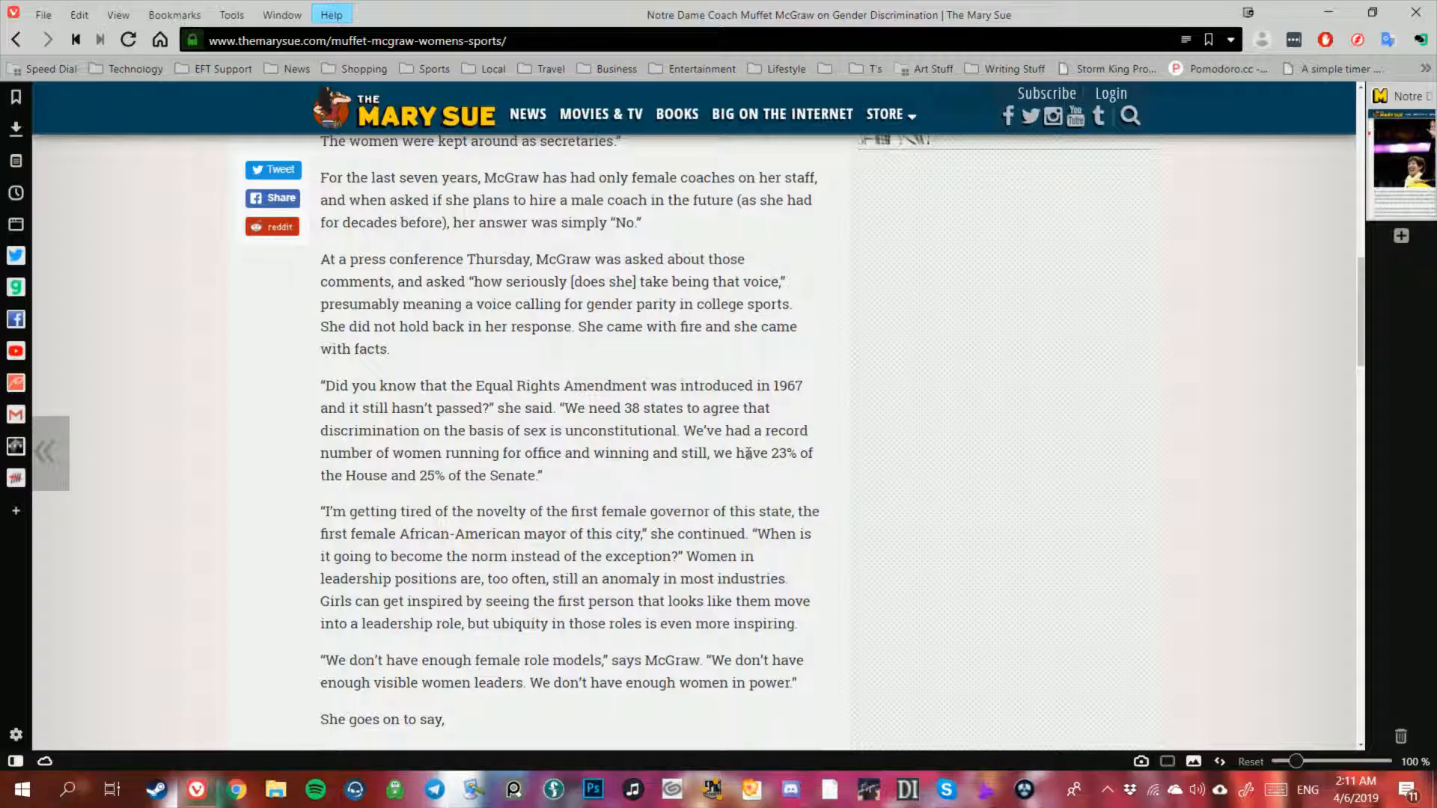
- Scroll to McGraw's extended quote on girls in sports, Fortune 500 CEOs and athletic directors
{"action": "scroll", "scroll_direction": "down", "scroll_amount": 3}
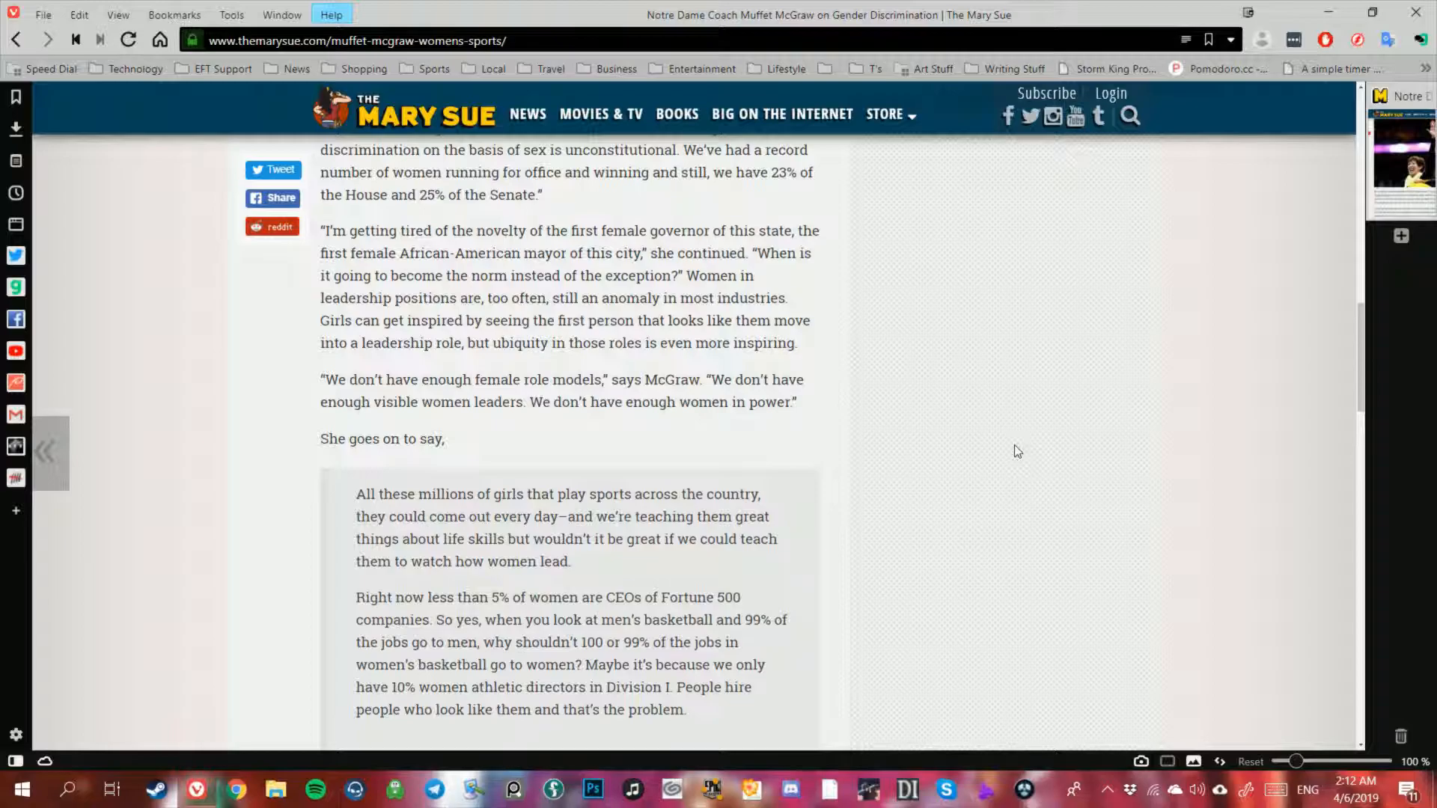
{"action": "mouse_move", "coordinate": [1049, 294]}
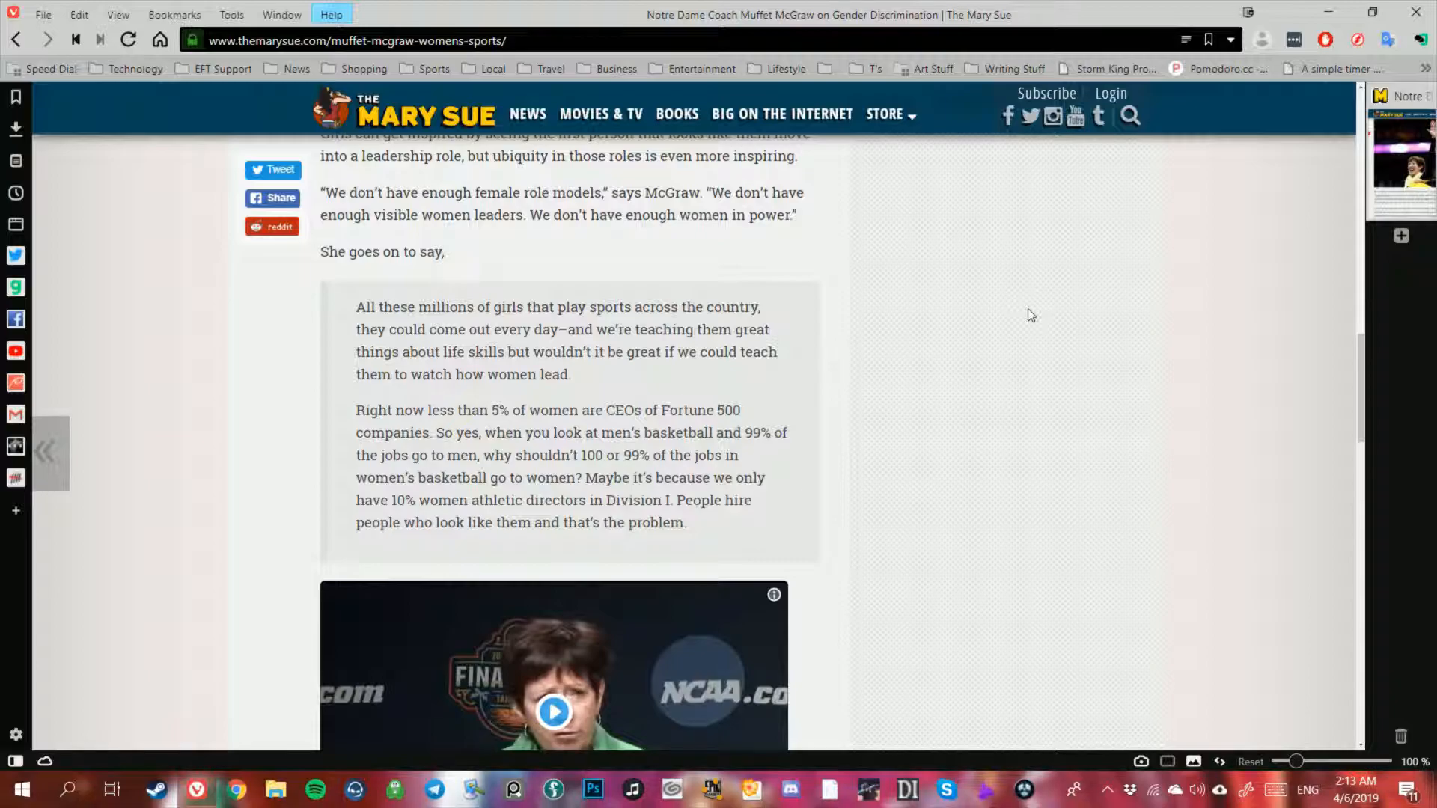
{"action": "scroll", "scroll_direction": "down", "scroll_amount": 3}
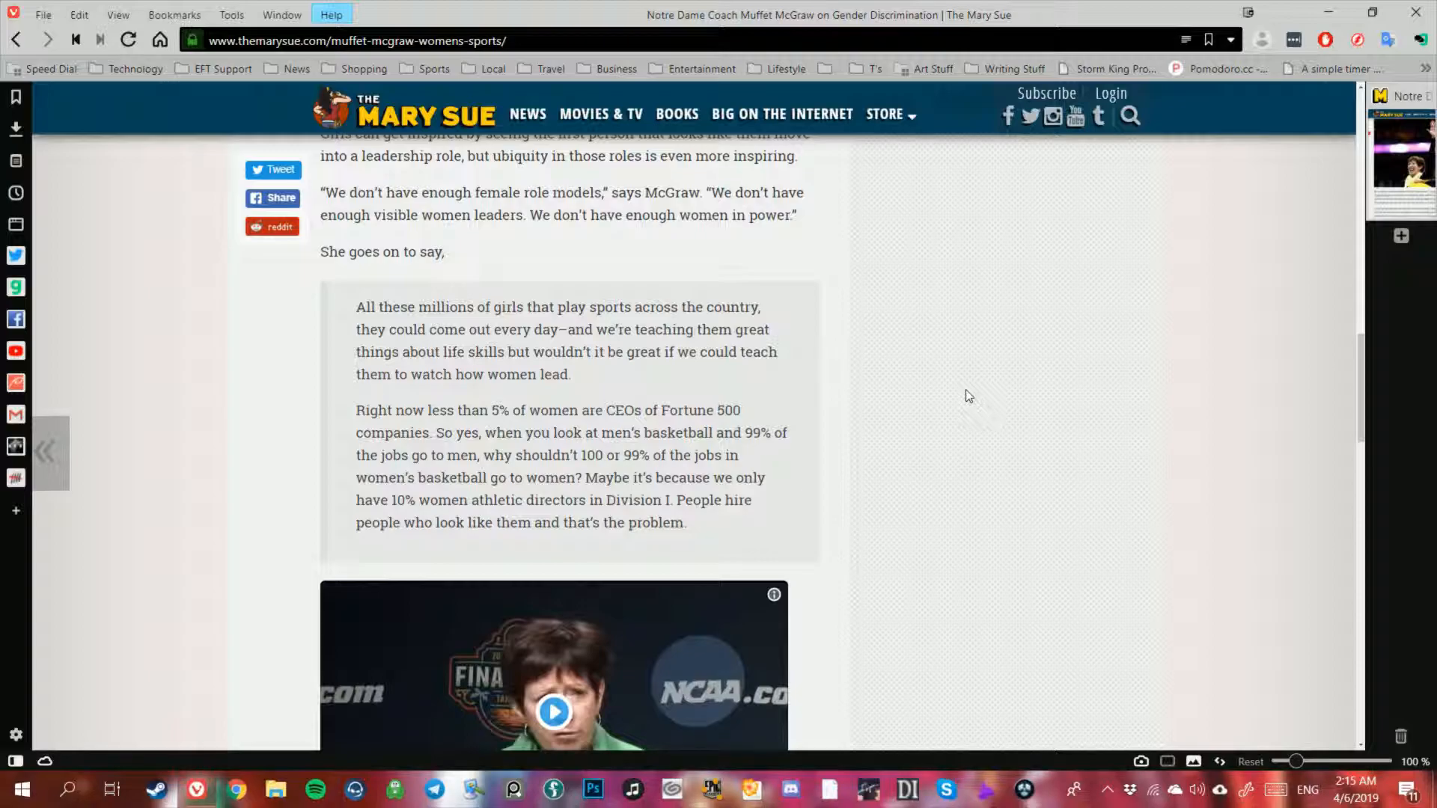
{"action": "scroll", "scroll_direction": "down", "scroll_amount": 3}
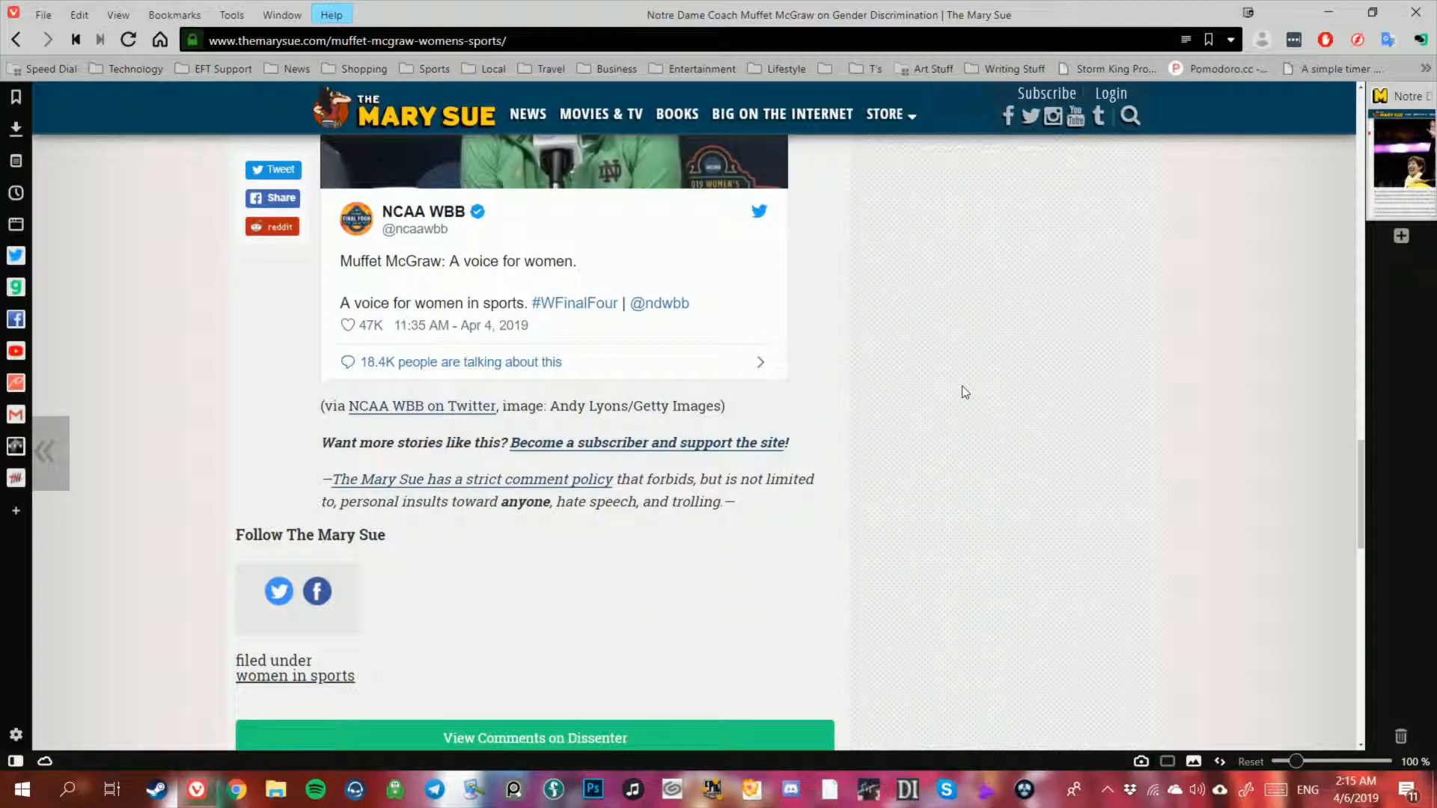
- Scroll from the Dissenter comments back to the opening Title IX paragraphs beside the newsletter sign-up
{"action": "scroll", "scroll_direction": "down", "scroll_amount": 3}
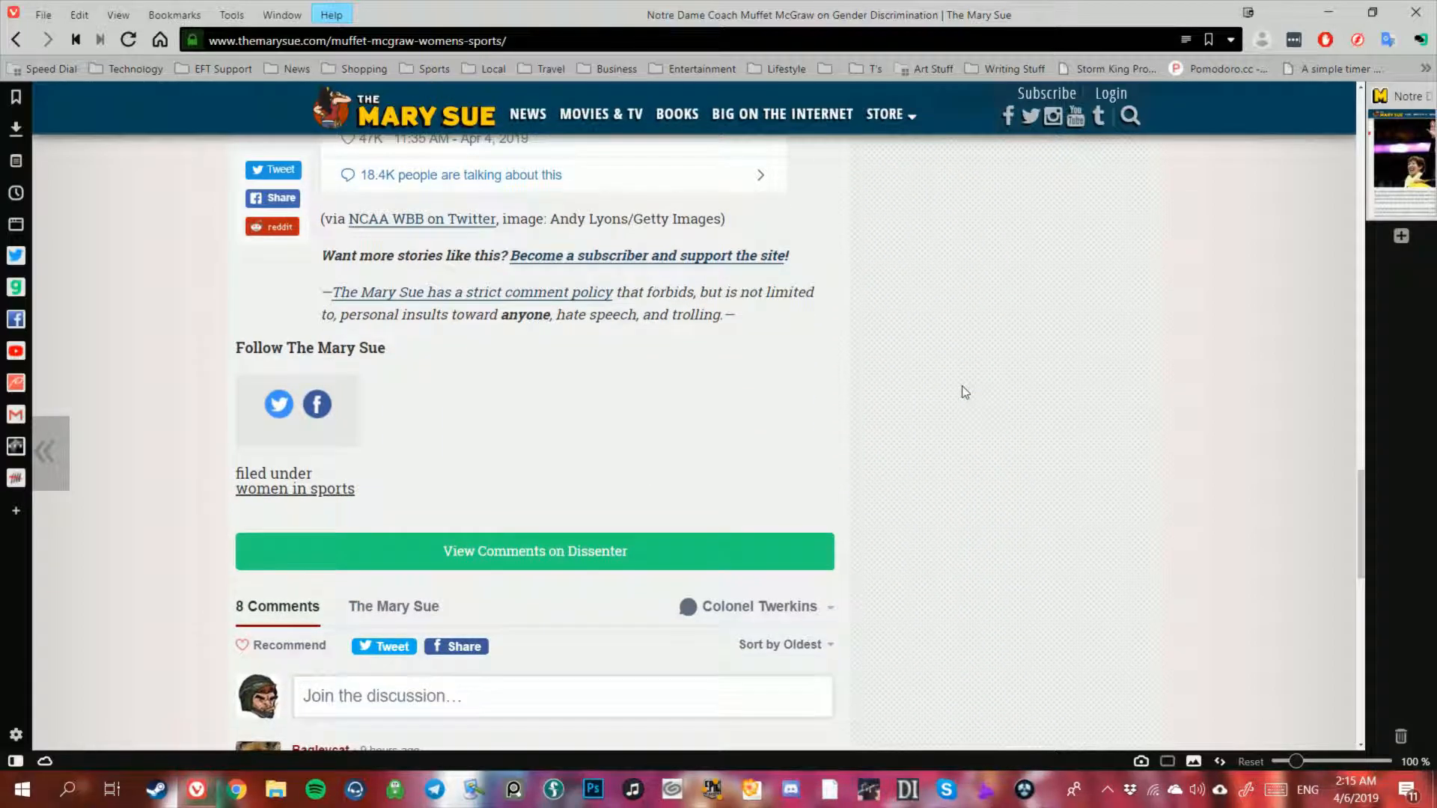
{"action": "scroll", "scroll_direction": "up", "scroll_amount": 3}
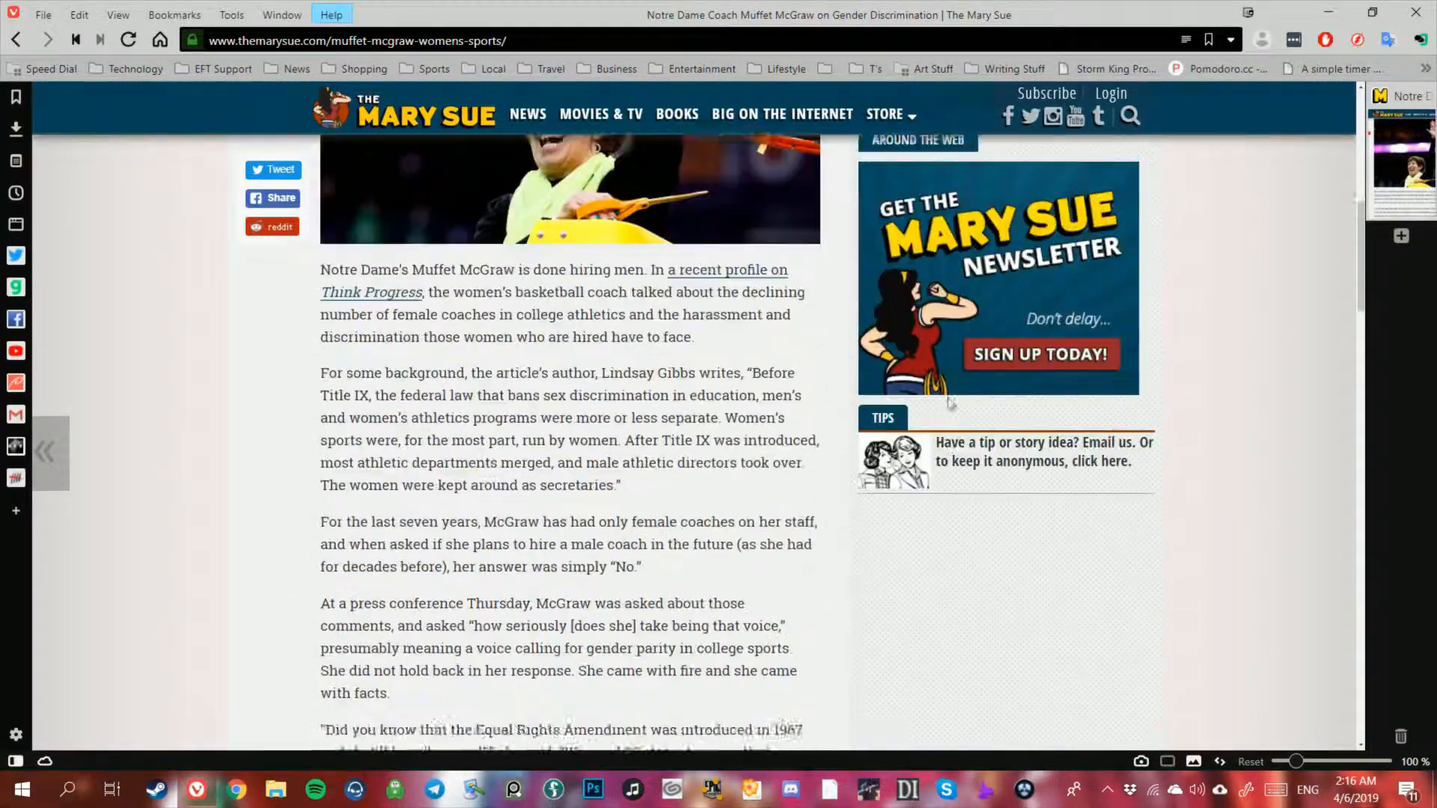
- Bring McGraw's Equal Rights Amendment and 23% House, 25% Senate remarks into view
{"action": "scroll", "scroll_direction": "down", "scroll_amount": 3}
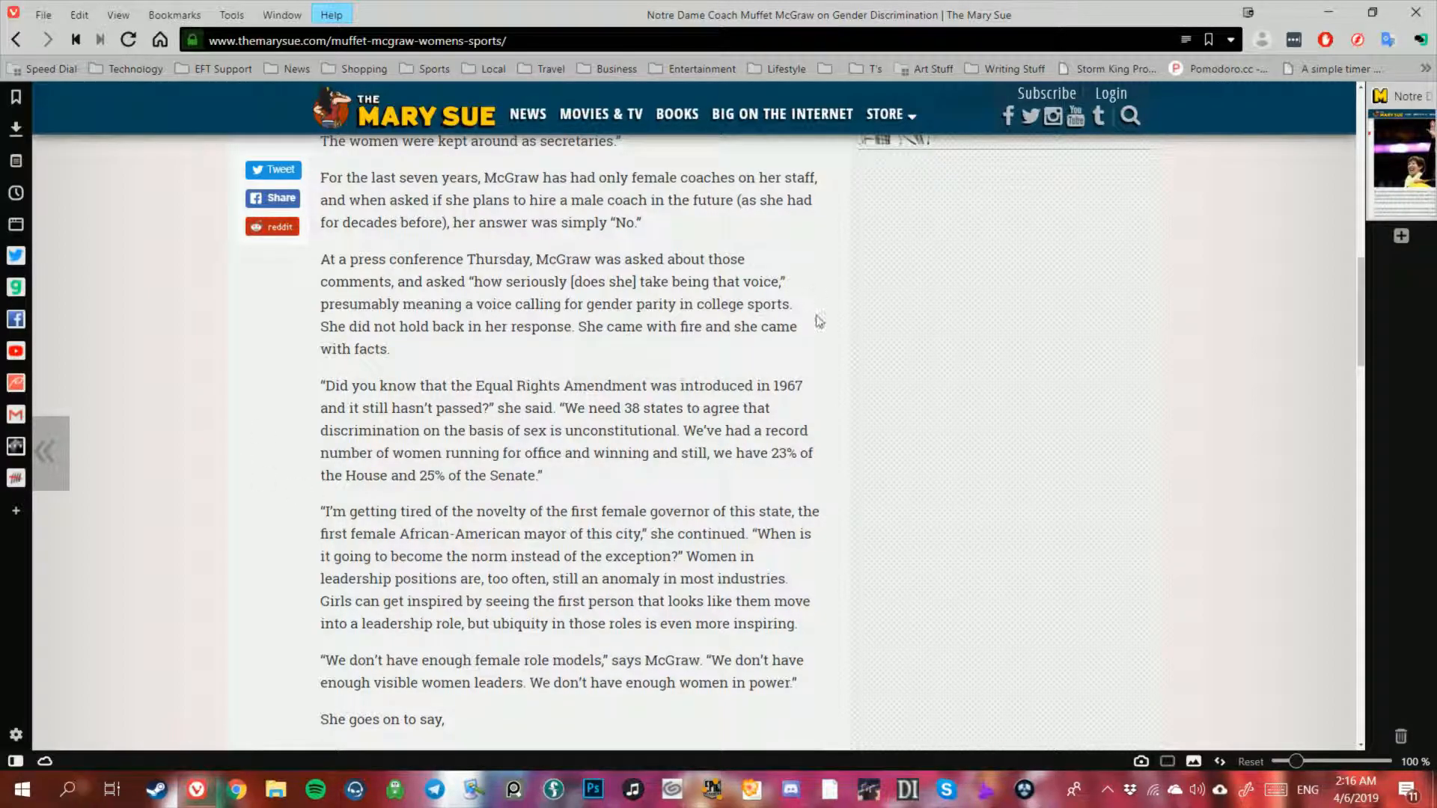
{"action": "mouse_move", "coordinate": [797, 380]}
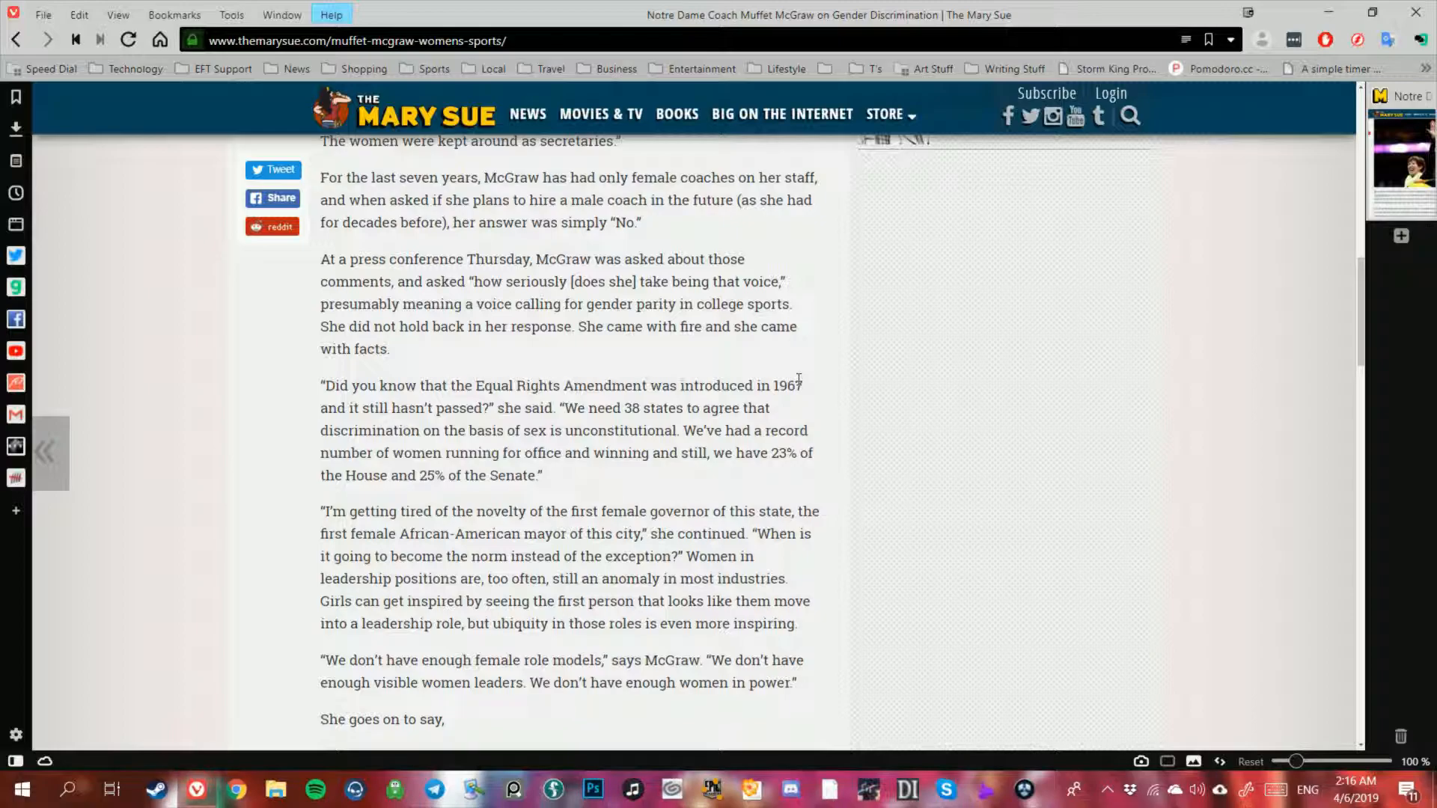
{"action": "mouse_move", "coordinate": [279, 381]}
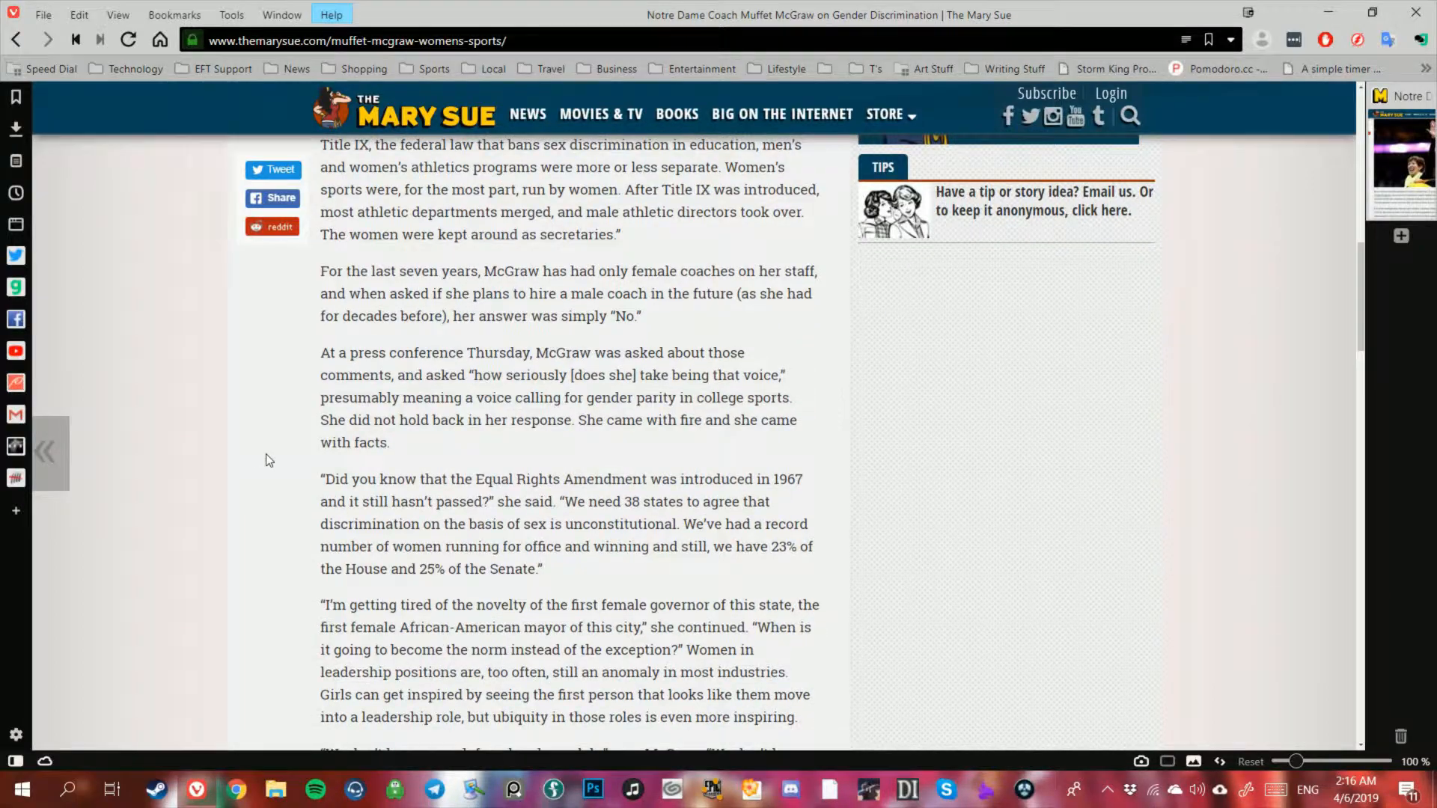
{"action": "scroll", "scroll_direction": "down", "scroll_amount": 3}
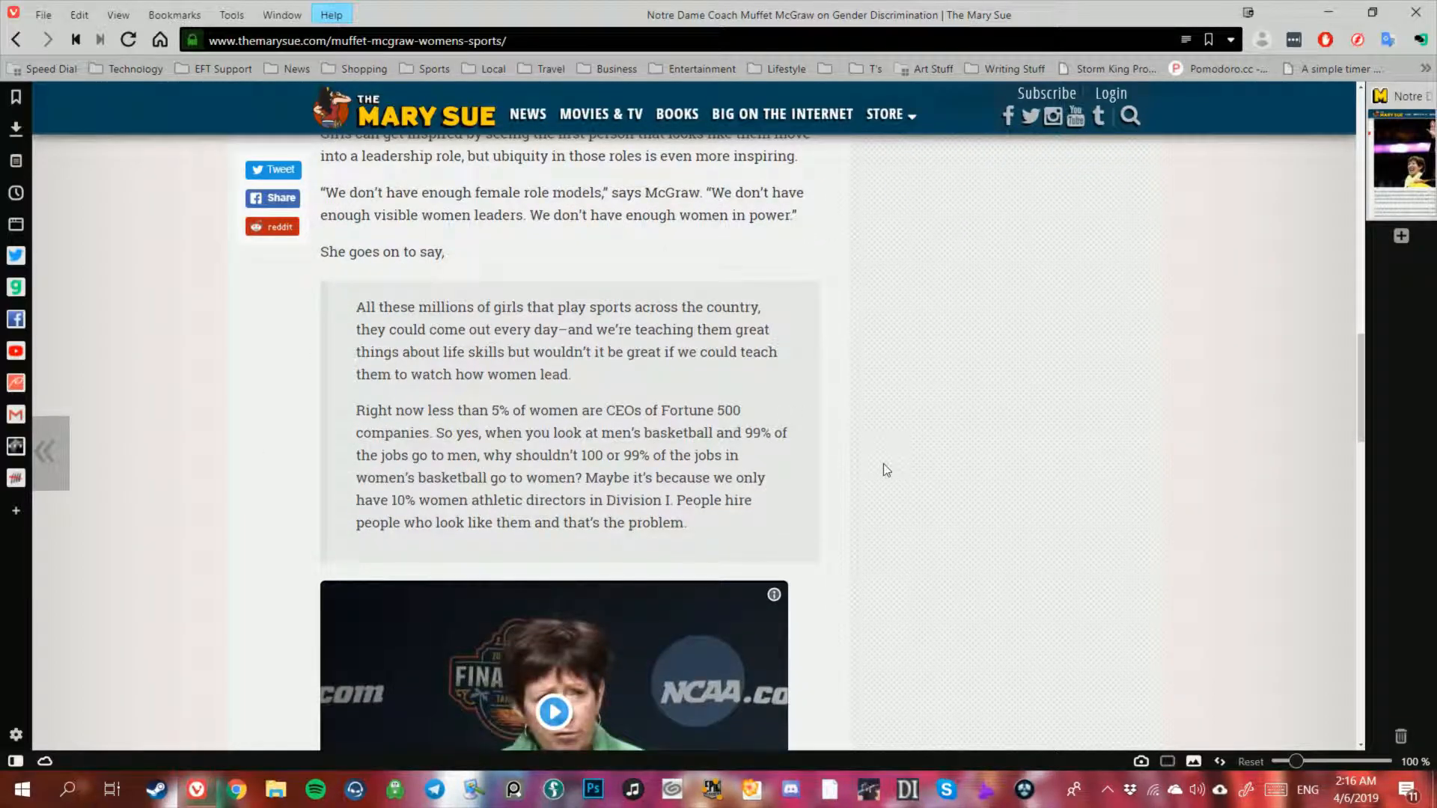
{"action": "scroll", "scroll_direction": "up", "scroll_amount": 3}
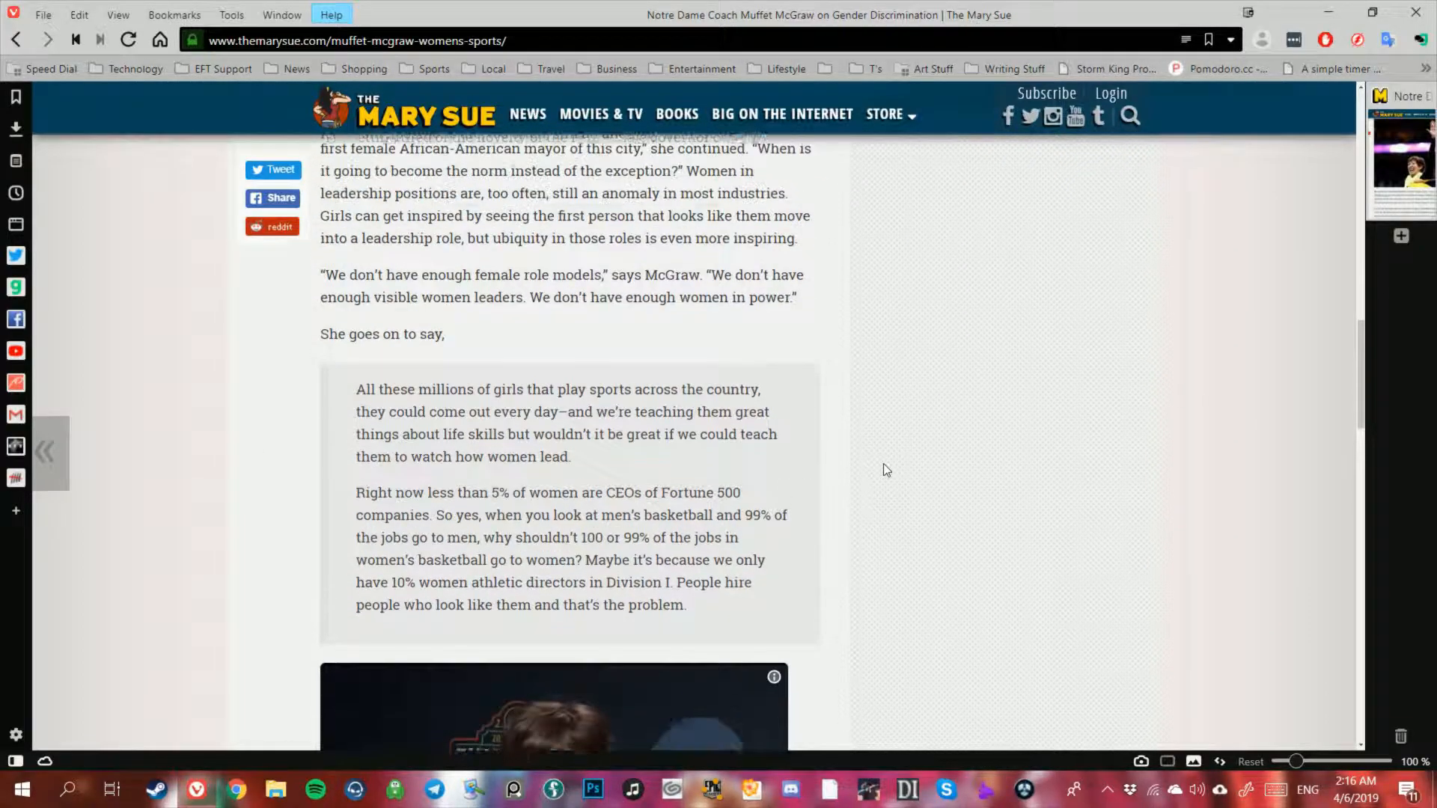
{"action": "scroll", "scroll_direction": "up", "scroll_amount": 3}
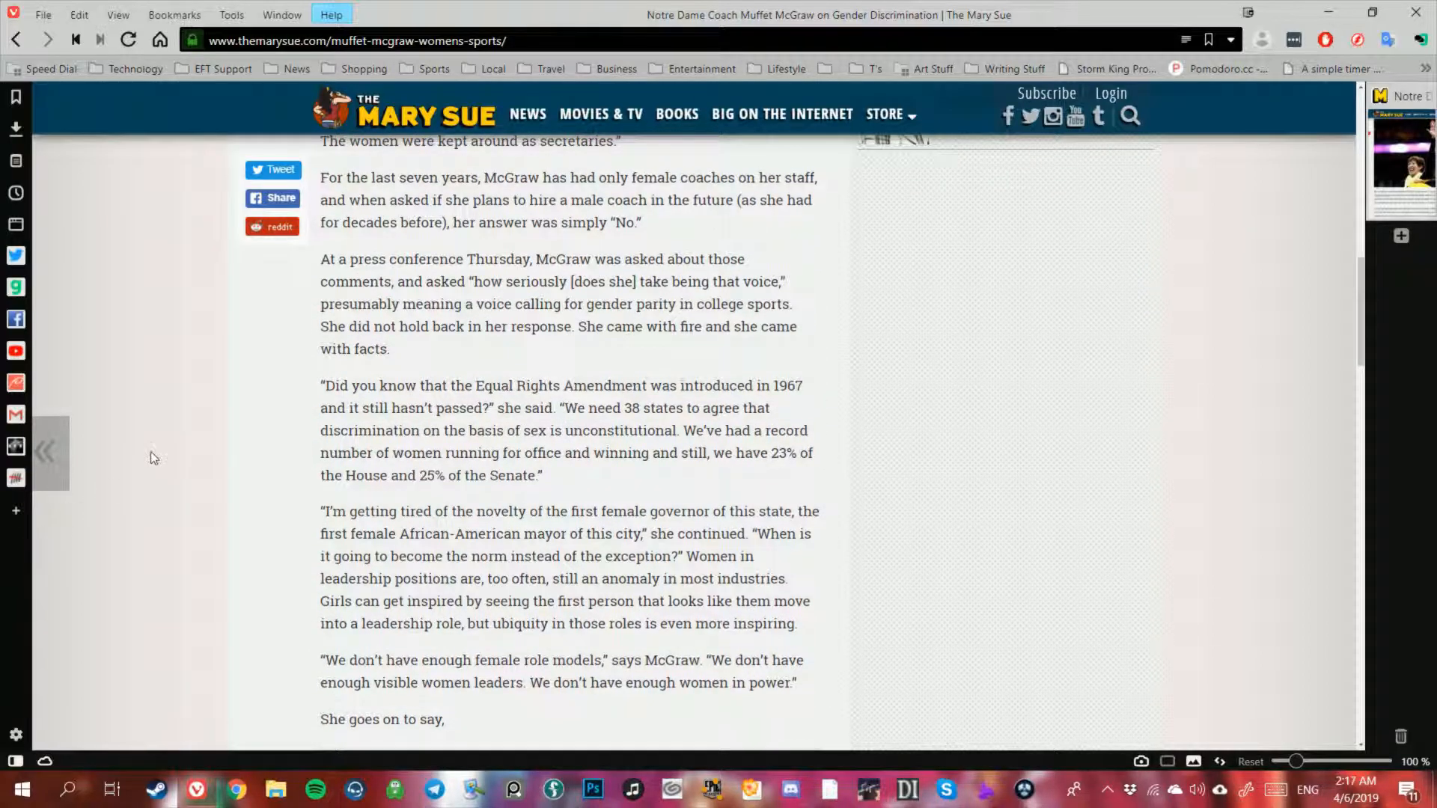